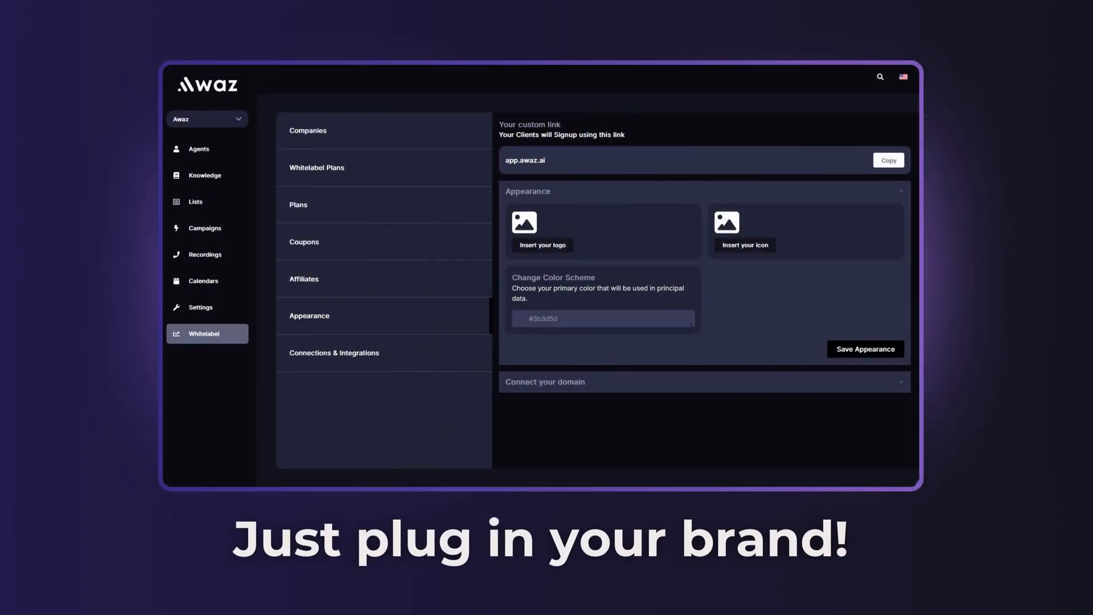
Choose a new shade for the white-label primary brand colour.
{"action": "left_click", "coordinate": [602, 318]}
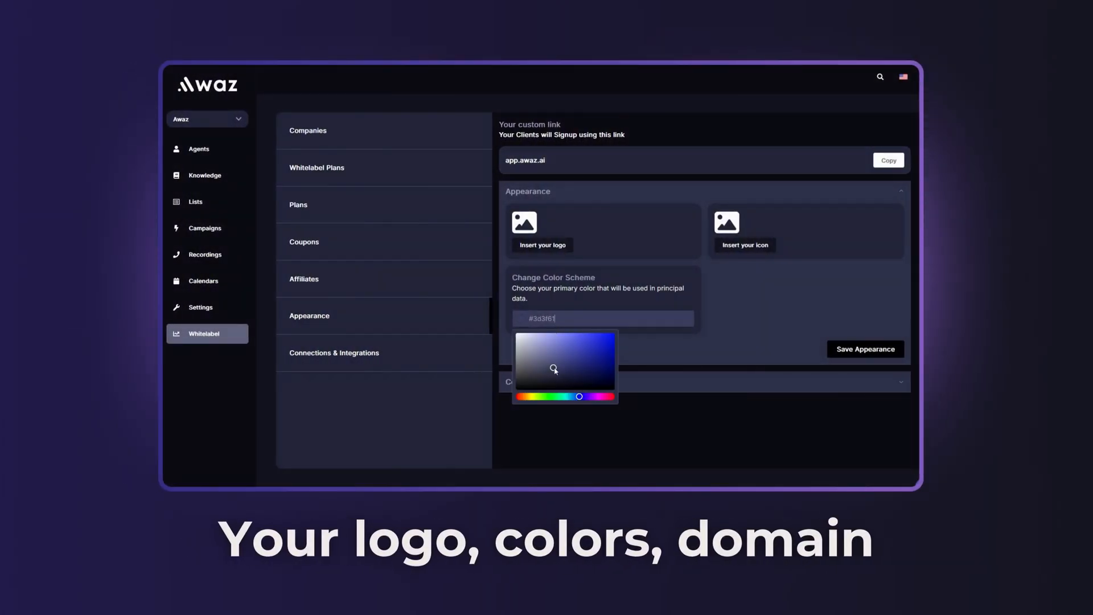
{"action": "left_click", "coordinate": [607, 353]}
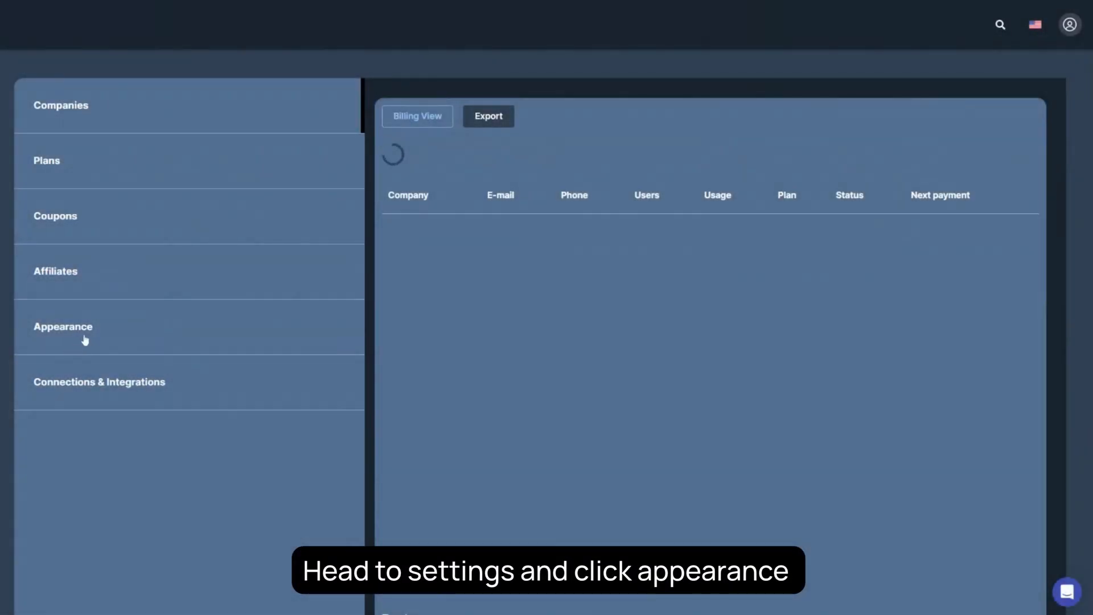
Shift the dashboard's primary colour hue to purple #5a1880 in the appearance settings.
{"action": "left_click", "coordinate": [63, 327]}
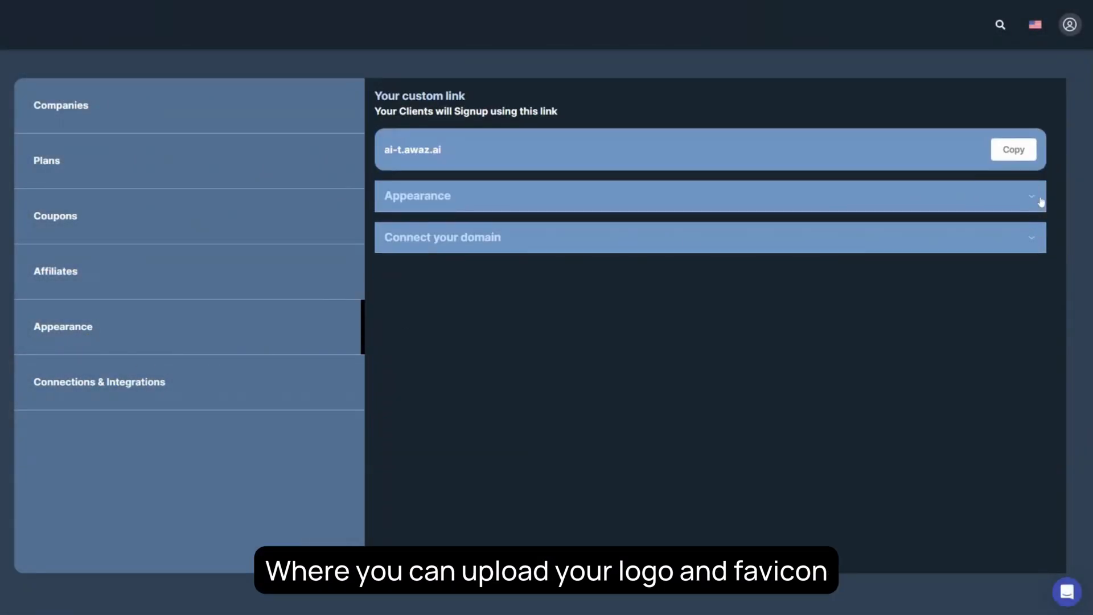
{"action": "left_click", "coordinate": [710, 196]}
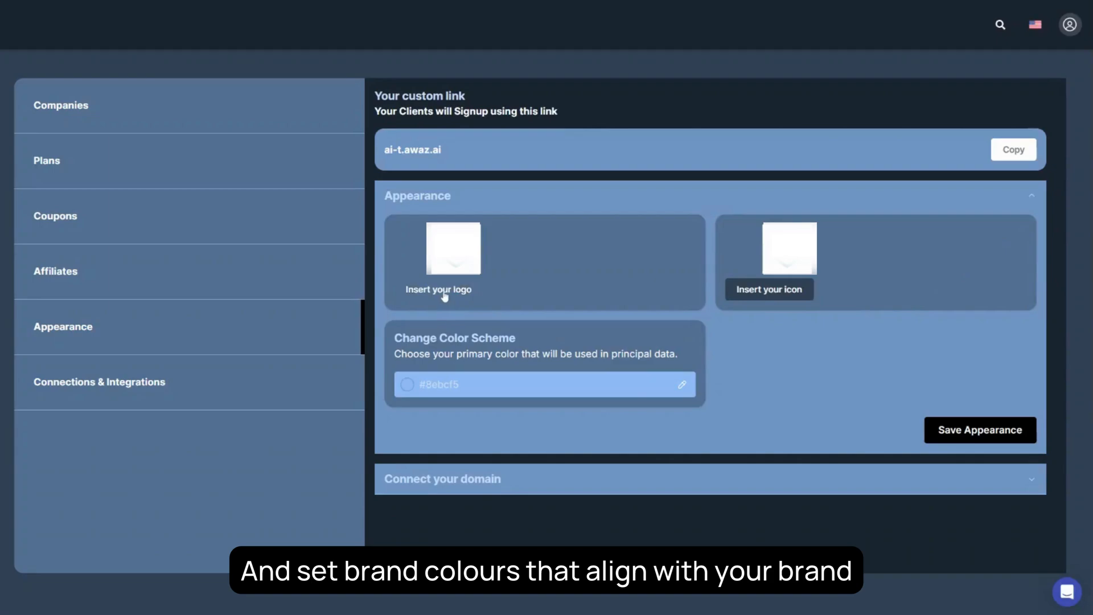
{"action": "mouse_move", "coordinate": [759, 301]}
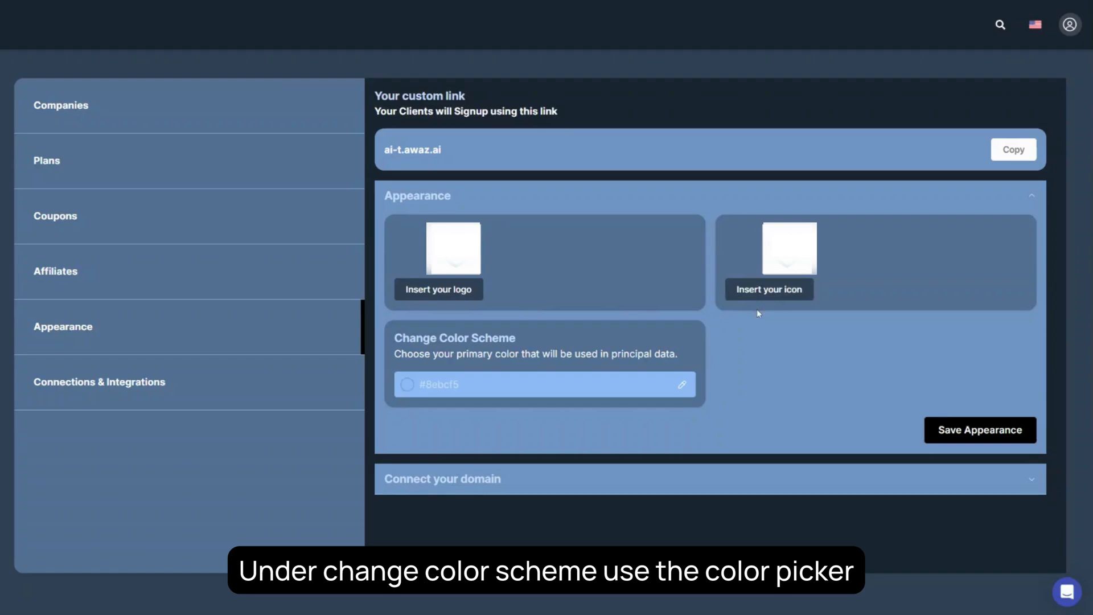
{"action": "left_click", "coordinate": [405, 384]}
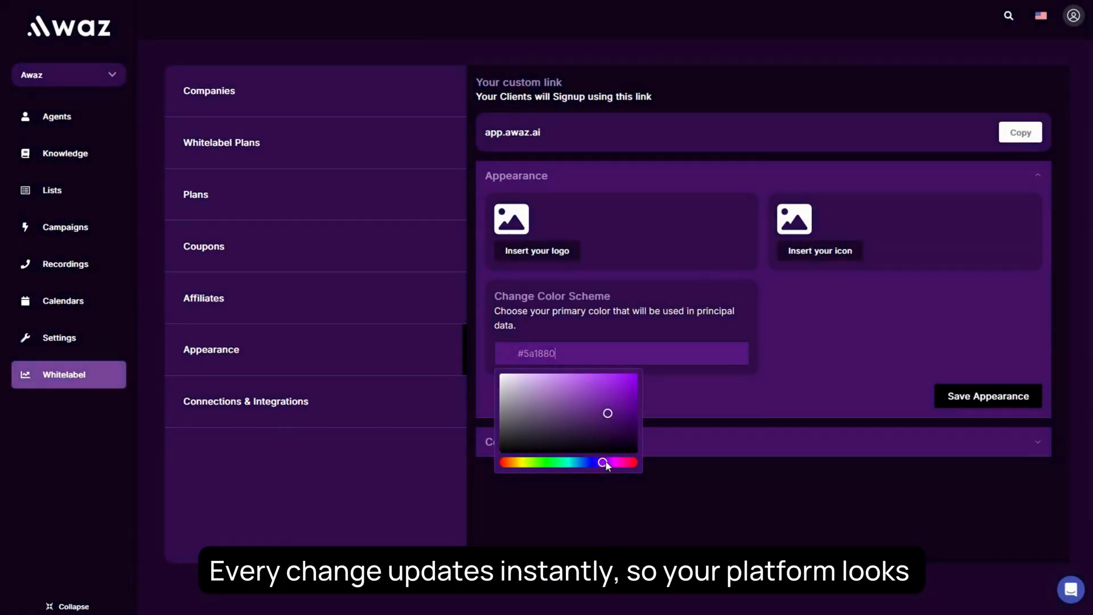
{"action": "left_click_drag", "start_coordinate": [604, 463], "coordinate": [594, 463]}
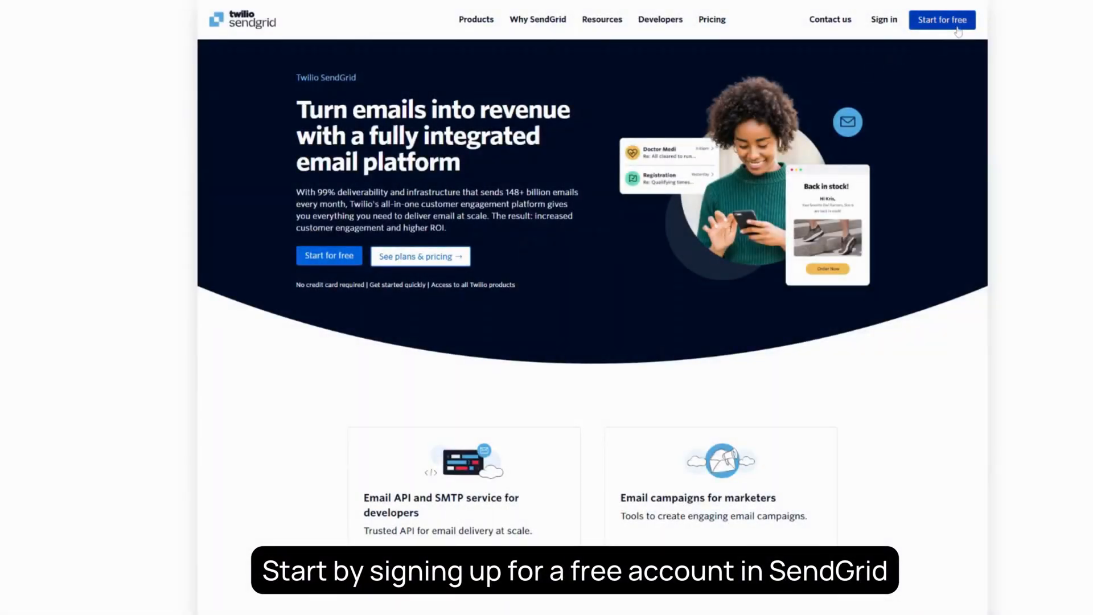
Begin a free Twilio SendGrid account signup from the homepage.
{"action": "left_click", "coordinate": [942, 19]}
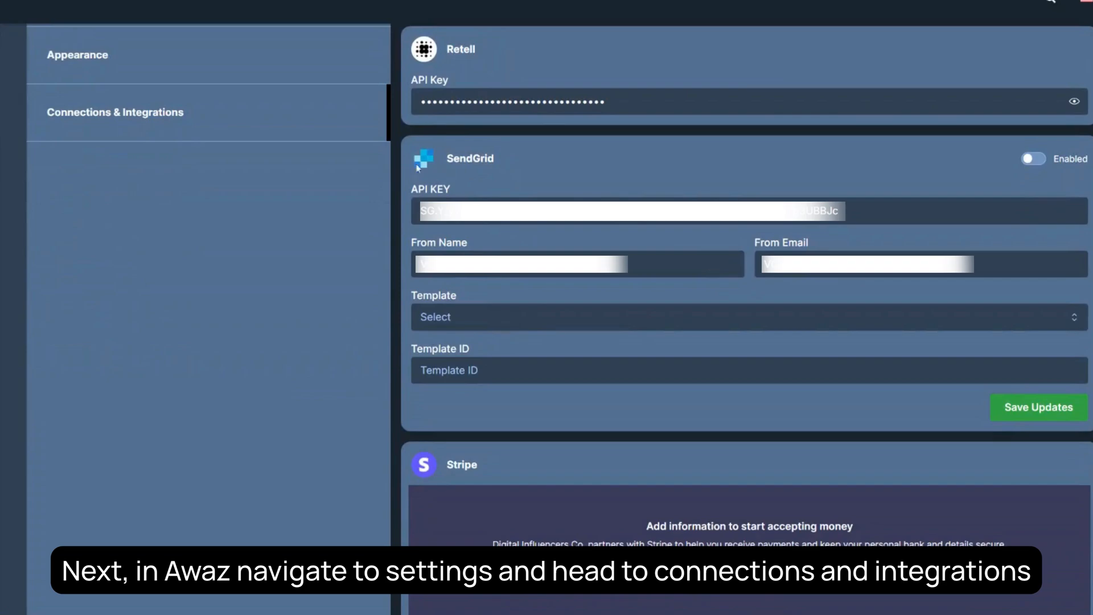
{"action": "mouse_move", "coordinate": [505, 176]}
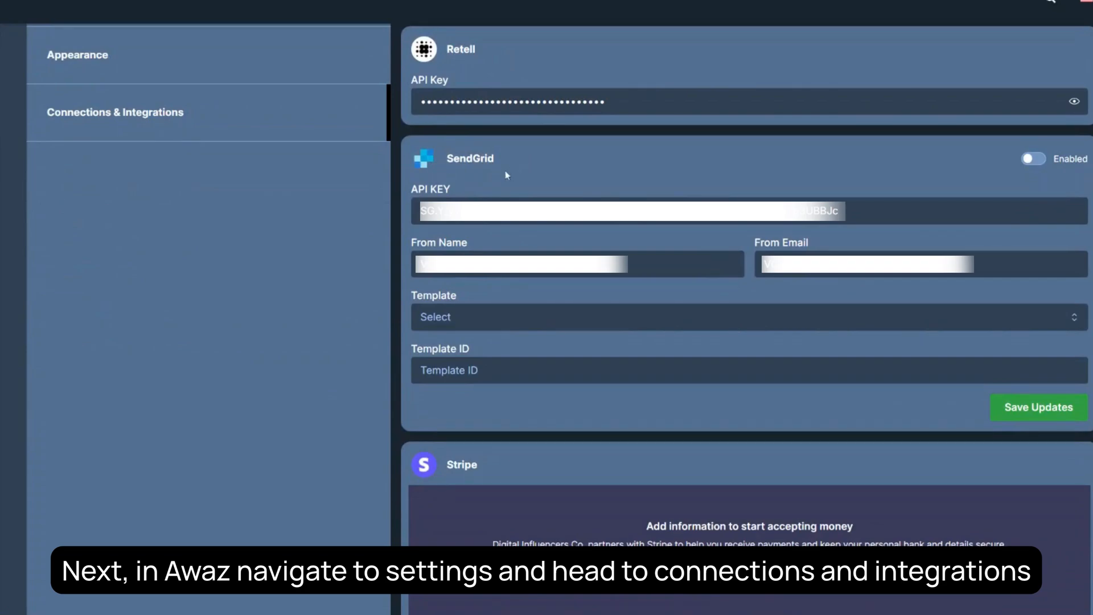
{"action": "mouse_move", "coordinate": [557, 176]}
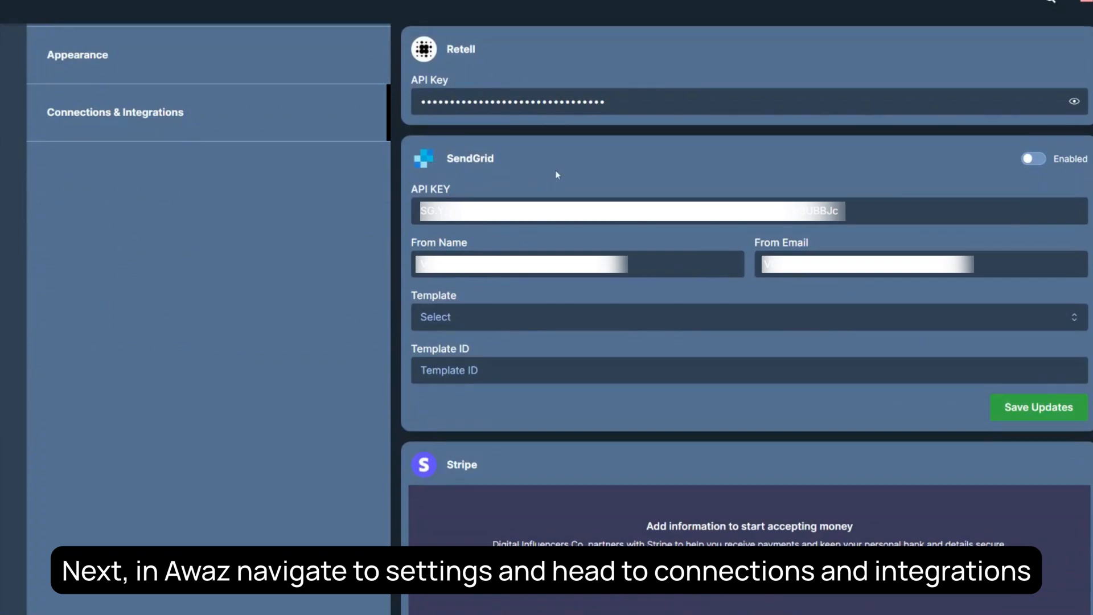
{"action": "left_click", "coordinate": [628, 212]}
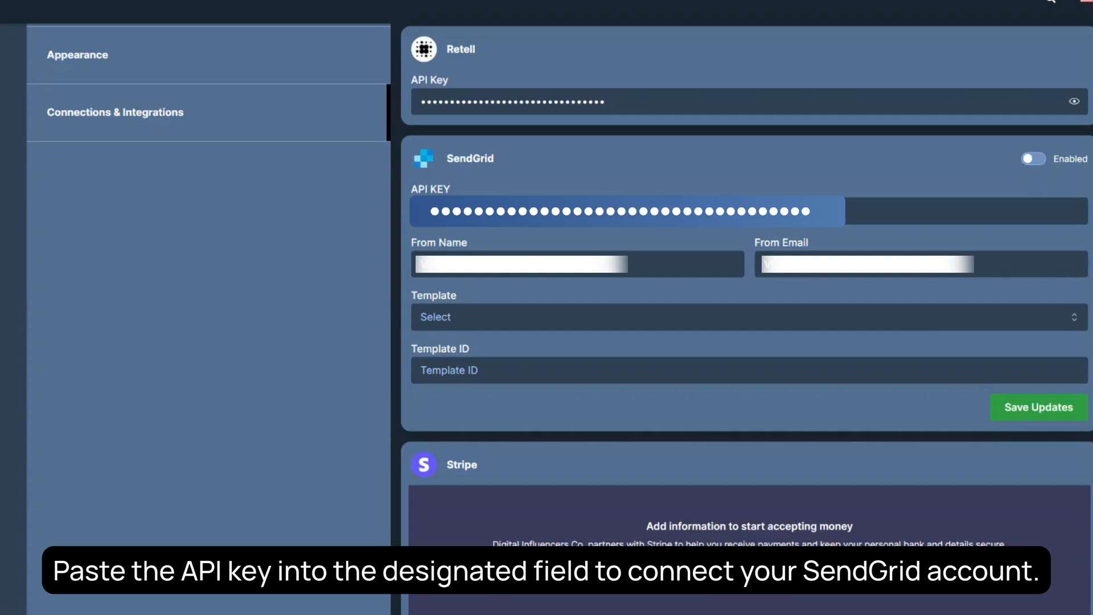
{"action": "type", "text": "Abc Technology"}
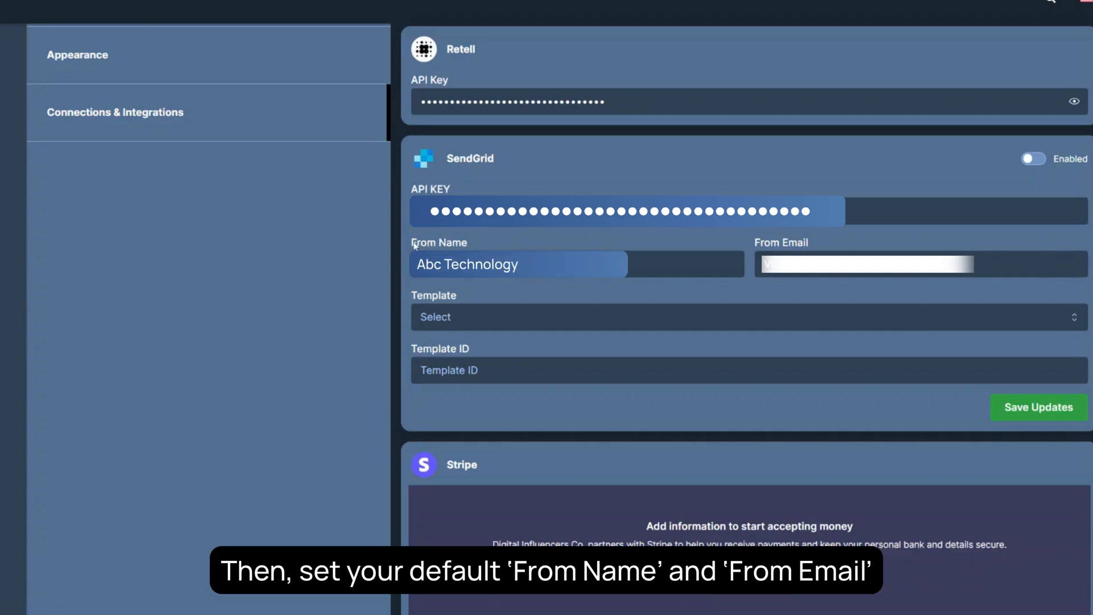
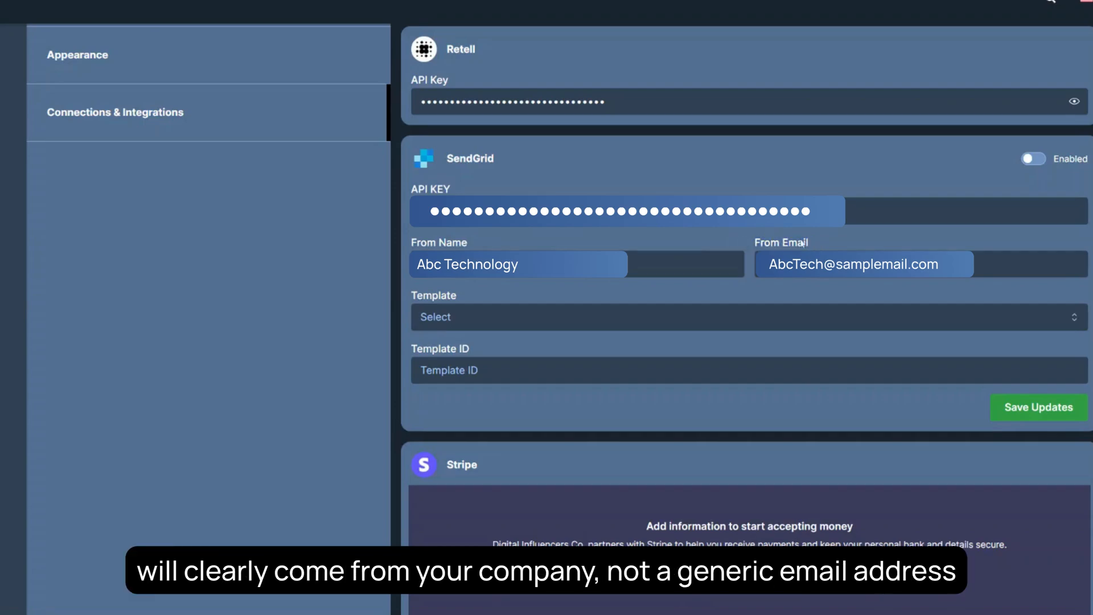
{"action": "left_click", "coordinate": [746, 317]}
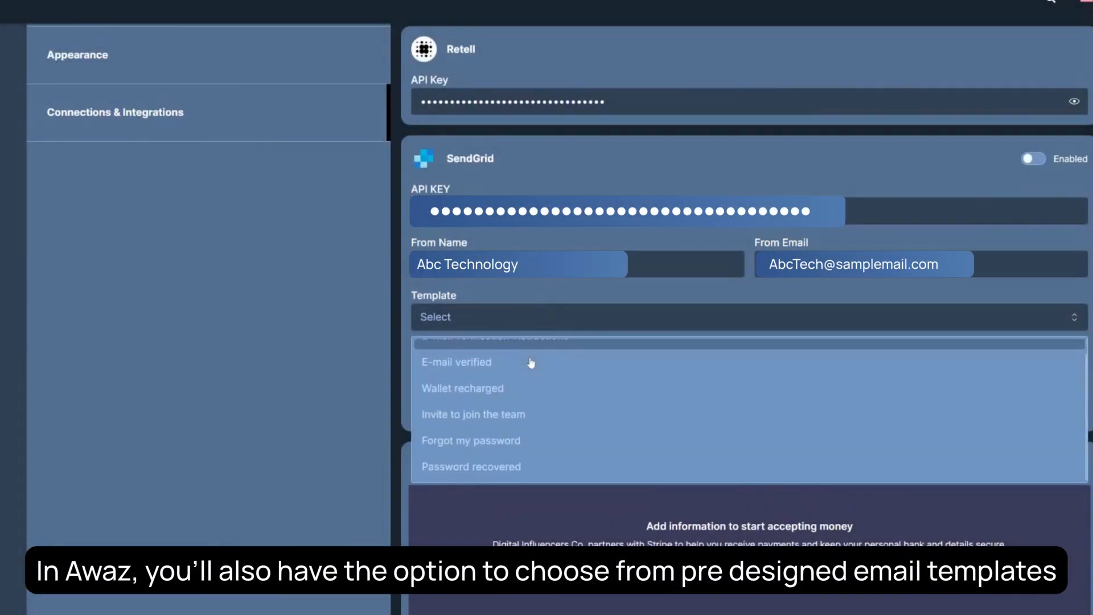
{"action": "mouse_move", "coordinate": [515, 475]}
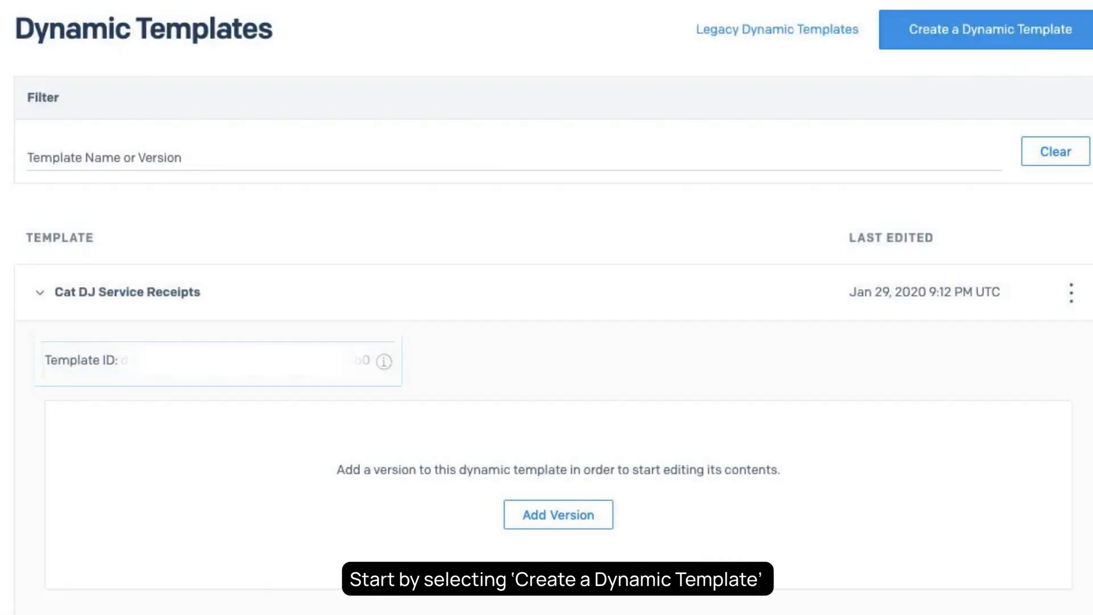
{"action": "mouse_move", "coordinate": [986, 30]}
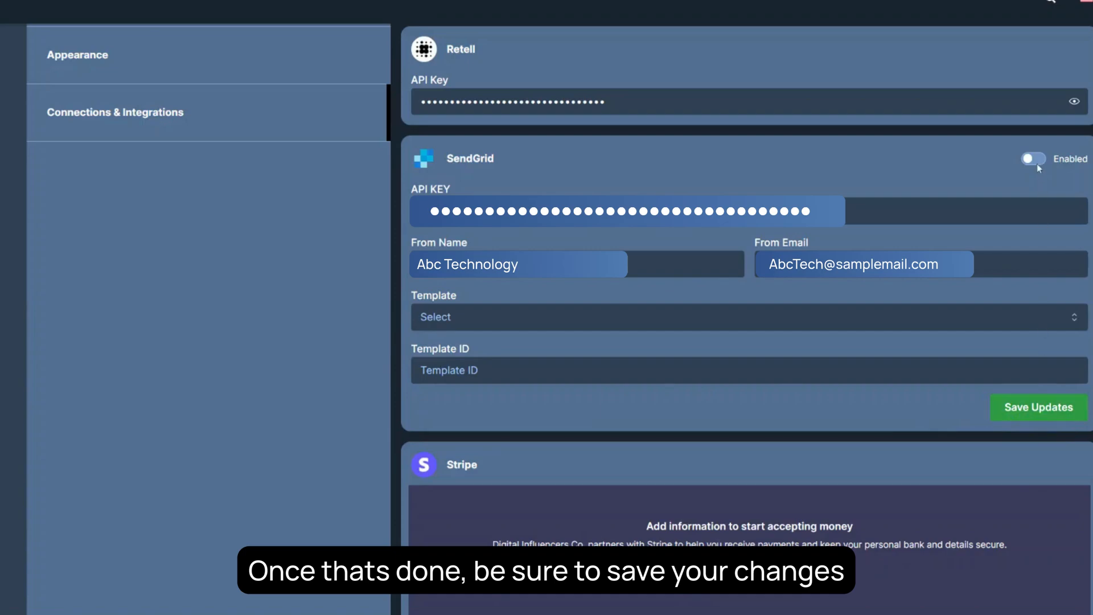
Switch on the SendGrid integration toggle.
{"action": "left_click", "coordinate": [1030, 159]}
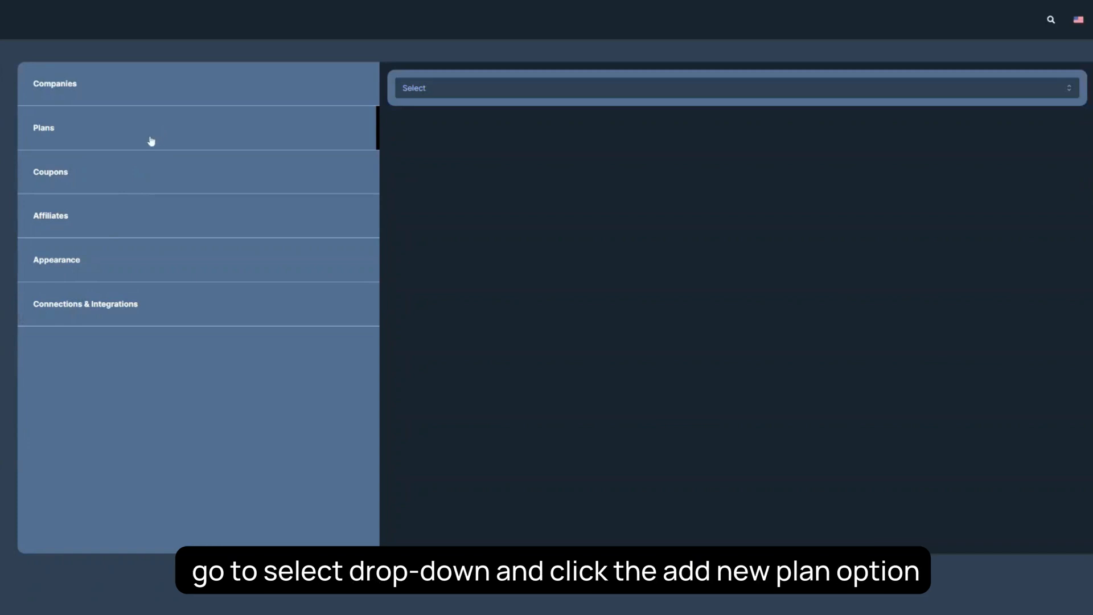
Add a new plan priced 49.99 with 3 agents and 50 users maximum.
{"action": "left_click", "coordinate": [733, 88]}
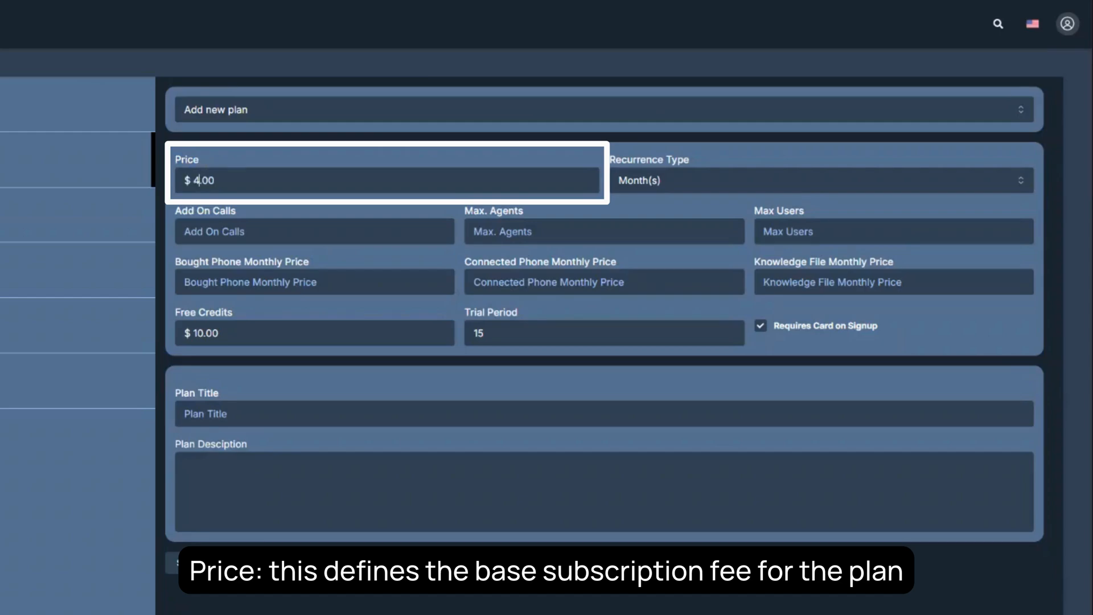
{"action": "type", "text": "49.99"}
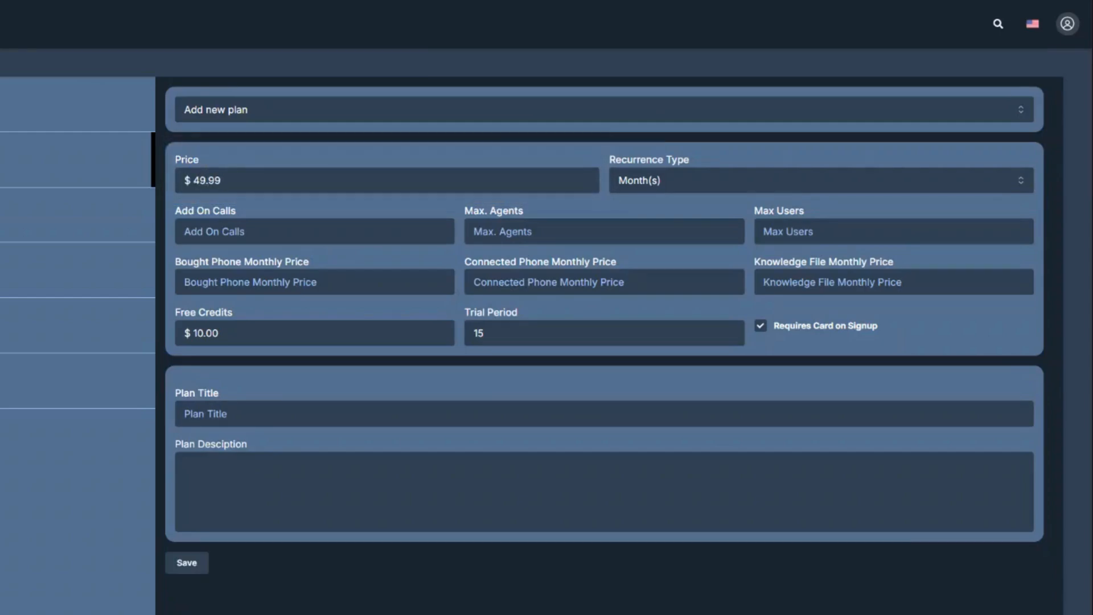
{"action": "left_click", "coordinate": [821, 180]}
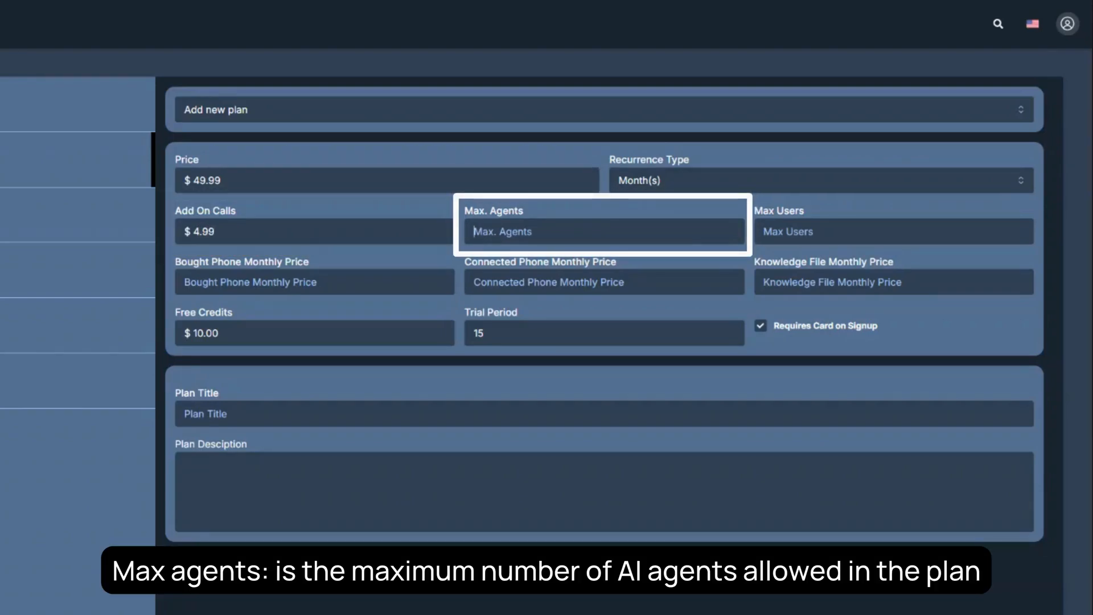
{"action": "type", "text": "3"}
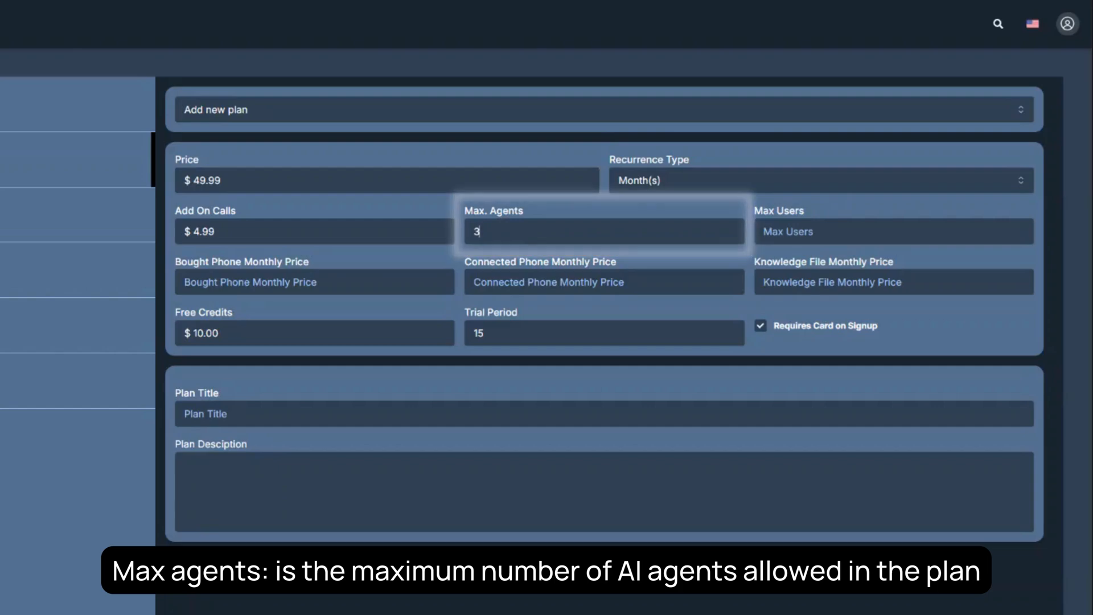
{"action": "left_click", "coordinate": [893, 231]}
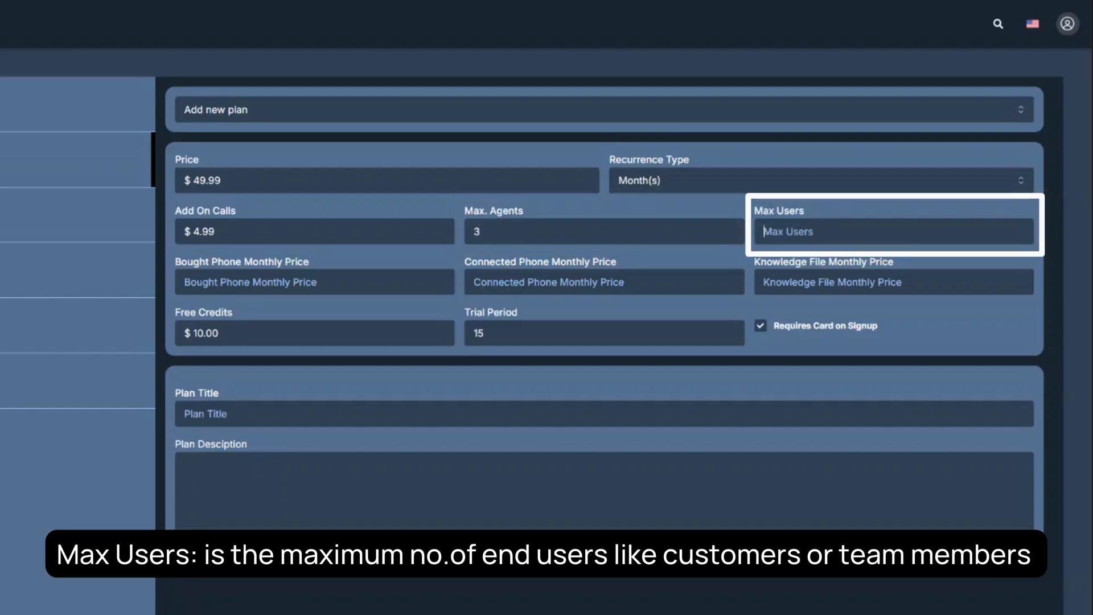
{"action": "type", "text": "50"}
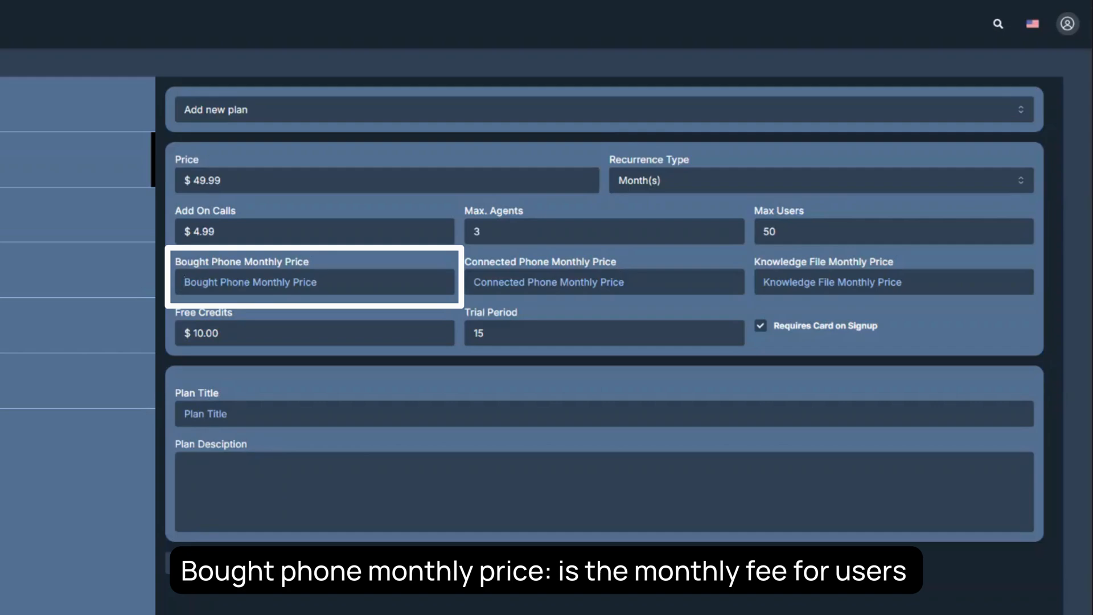
Set add-on calls $4.99, connected phone 2.00 and knowledge file 10.00 monthly prices.
{"action": "type", "text": "$ 4.99"}
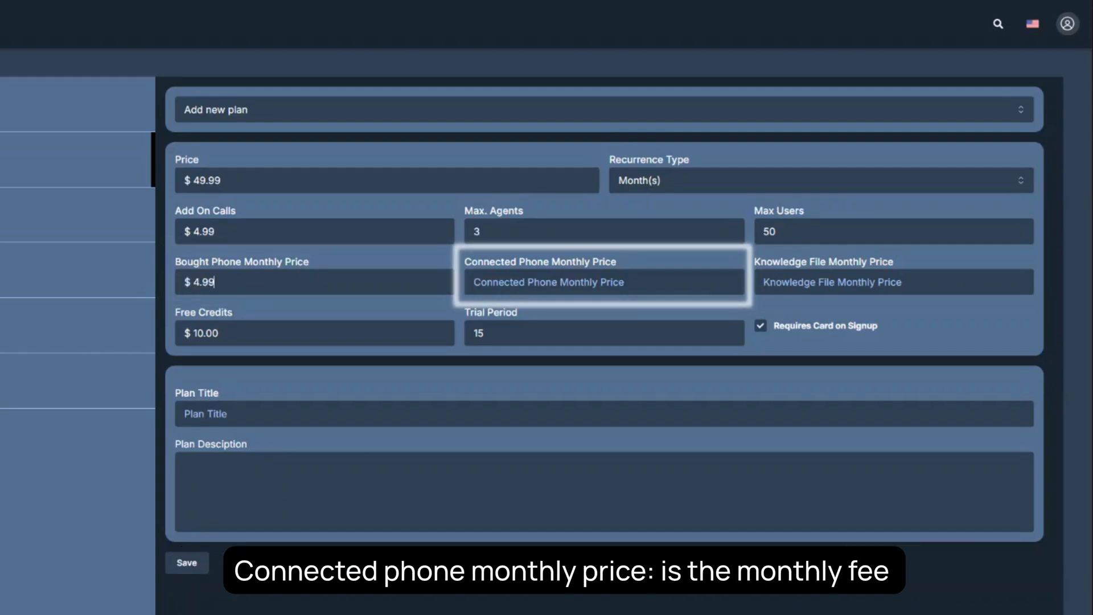
{"action": "left_click", "coordinate": [603, 282]}
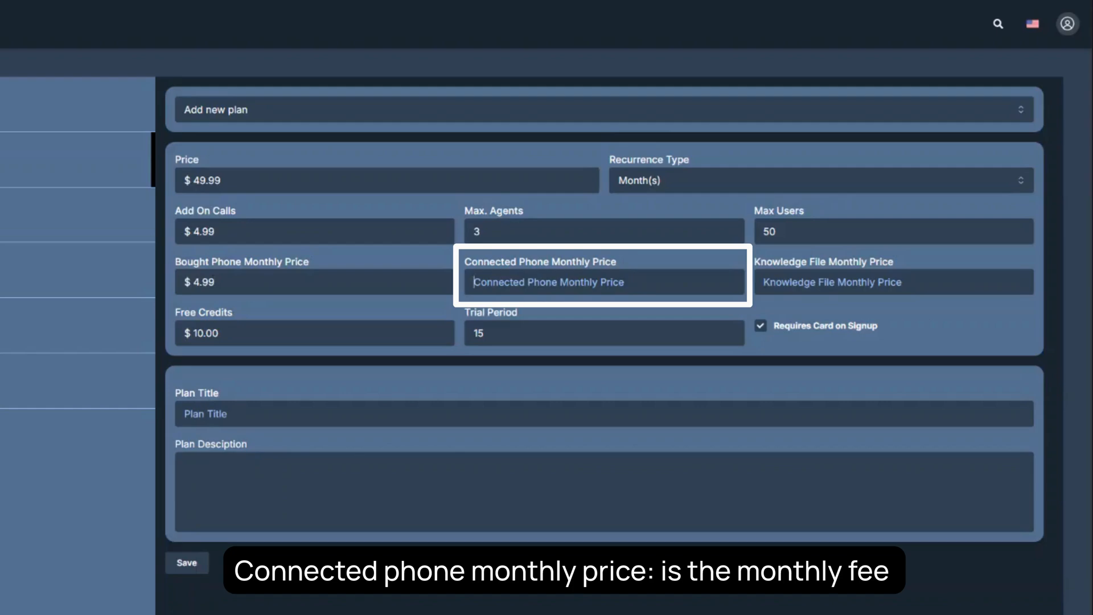
{"action": "type", "text": "2.00"}
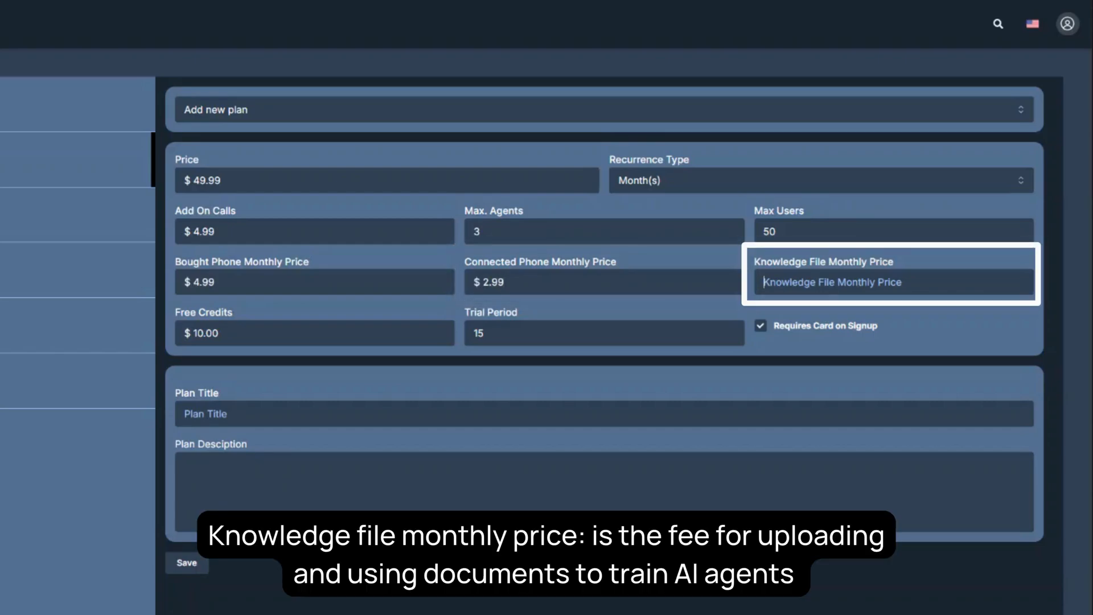
{"action": "type", "text": "10.00"}
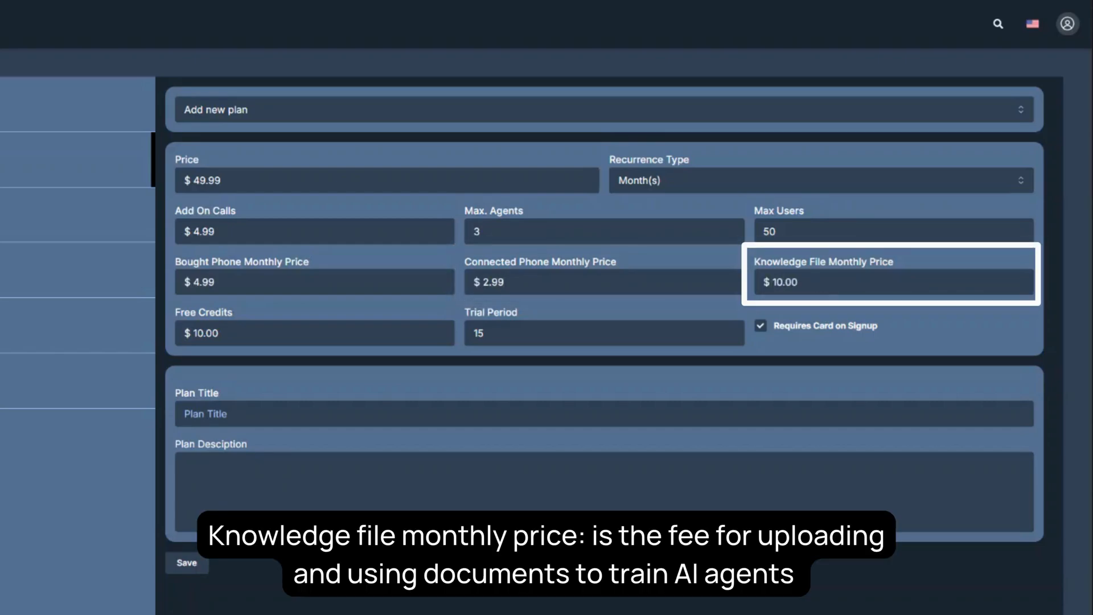
{"action": "double_click", "coordinate": [872, 262]}
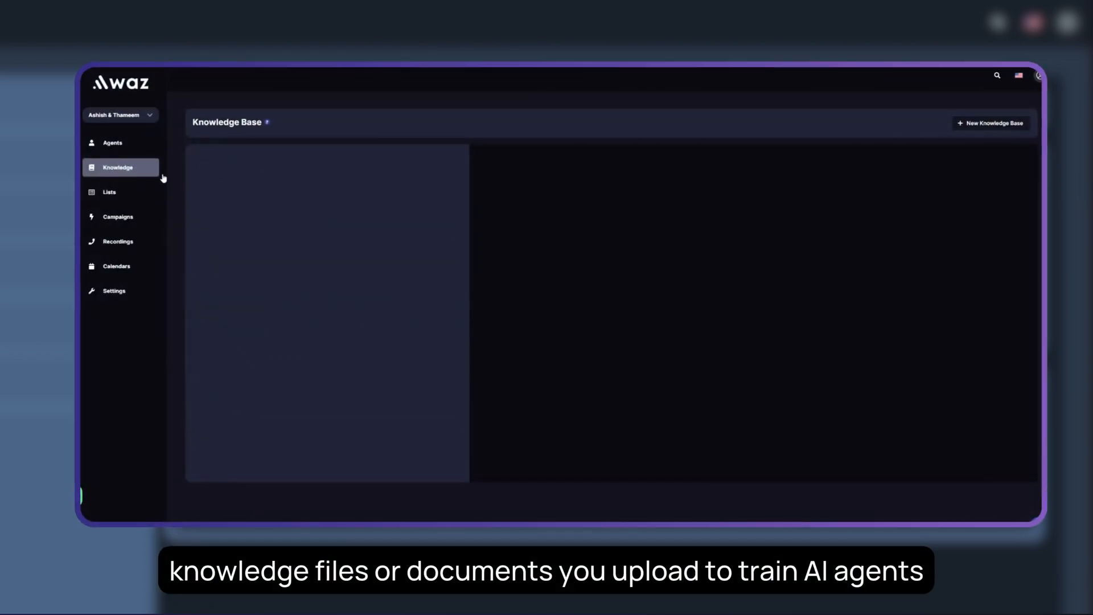
{"action": "mouse_move", "coordinate": [268, 123]}
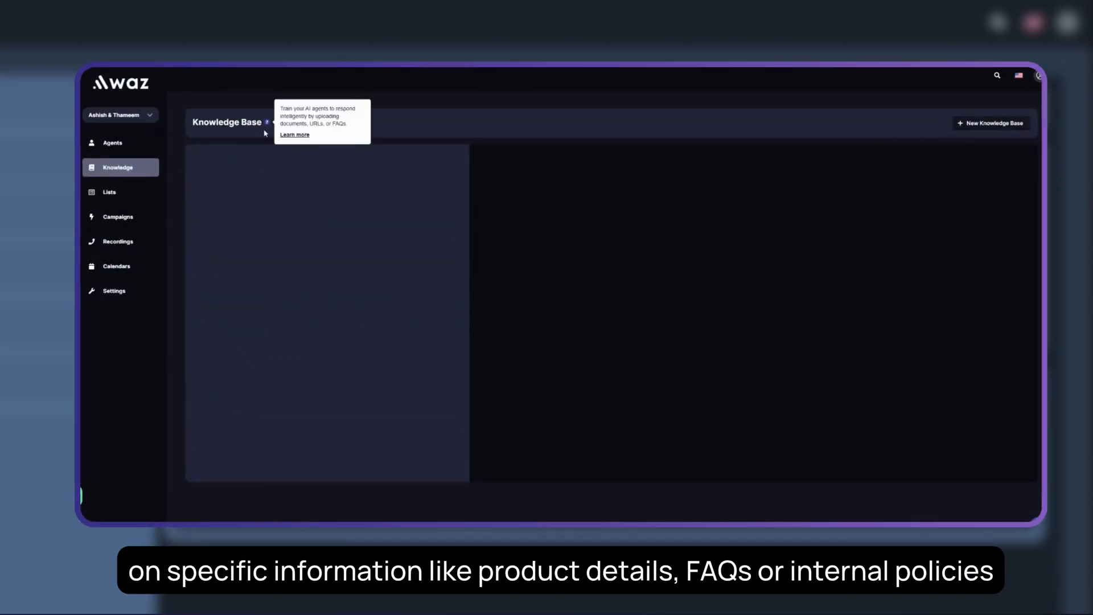
{"action": "mouse_move", "coordinate": [272, 134]}
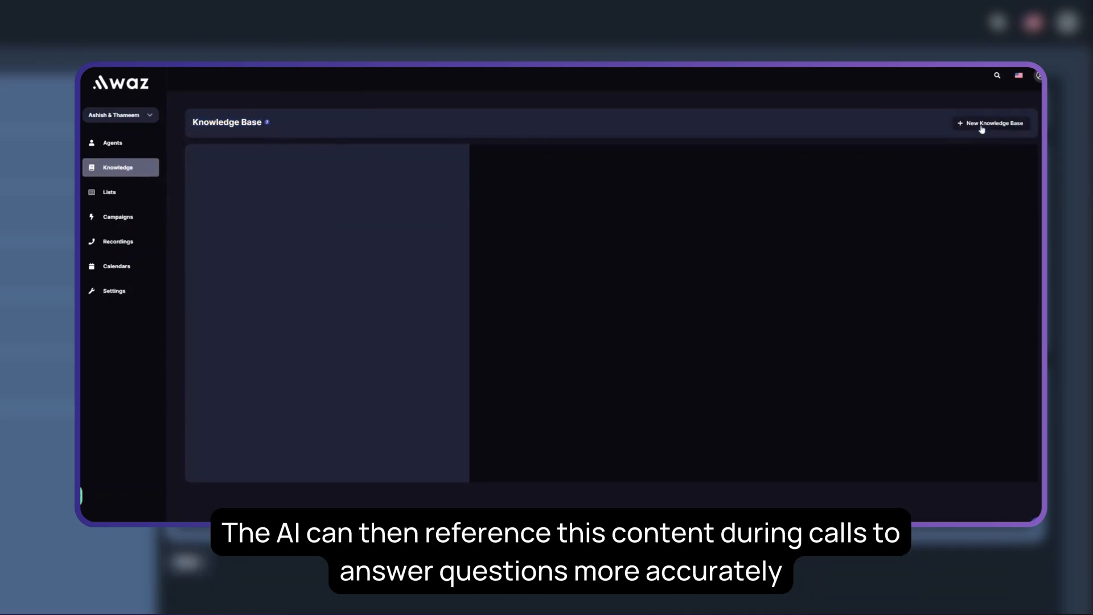
Start creating a new knowledge base.
{"action": "left_click", "coordinate": [991, 123]}
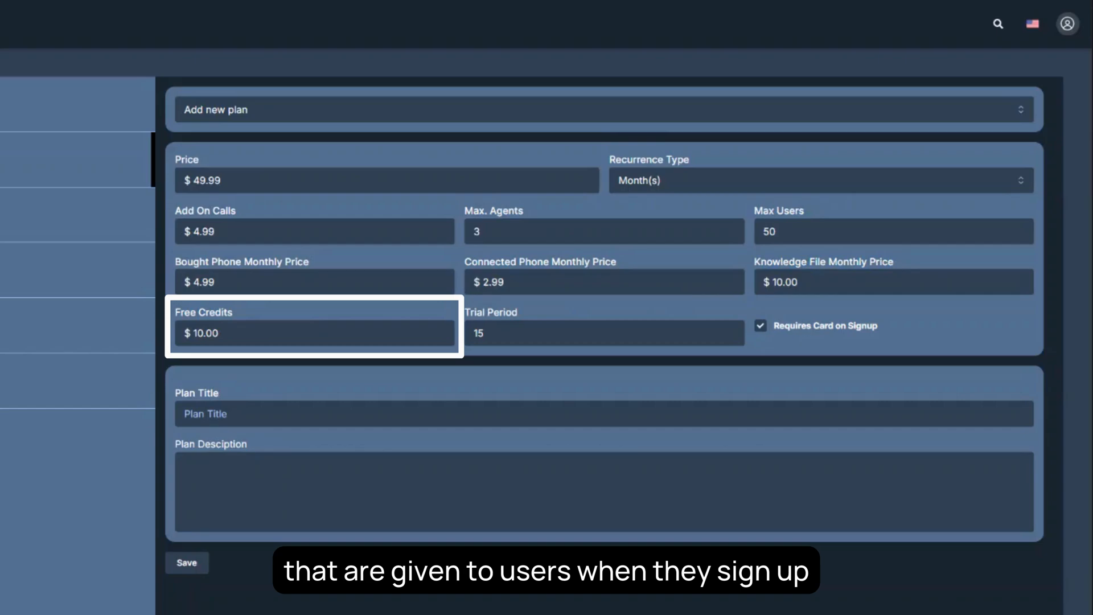
Review free credits and keep a card required on signup.
{"action": "left_click", "coordinate": [603, 333]}
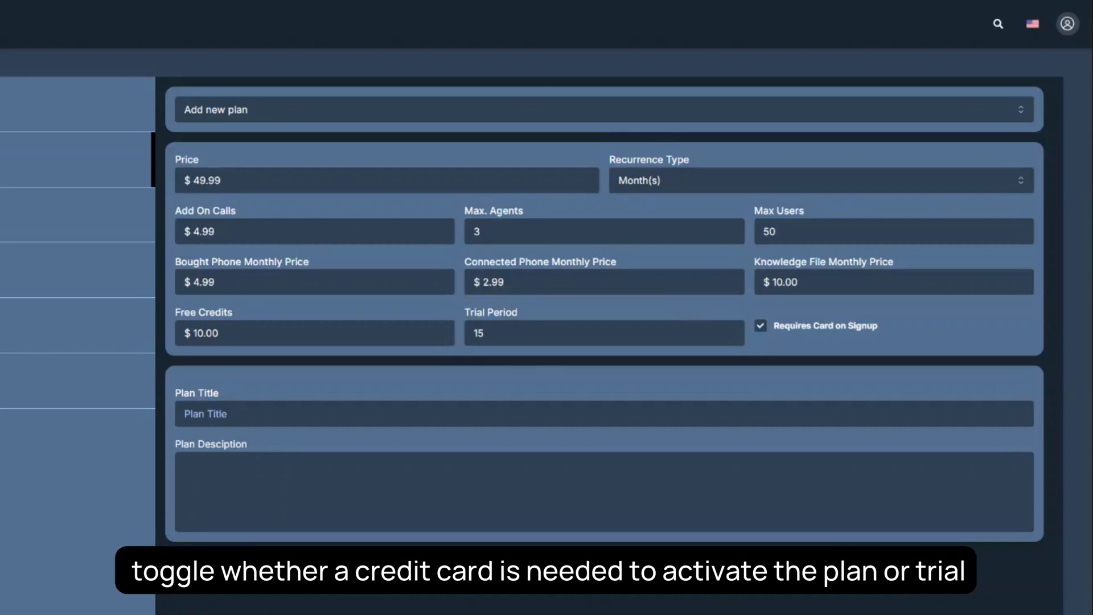
{"action": "left_click", "coordinate": [761, 325]}
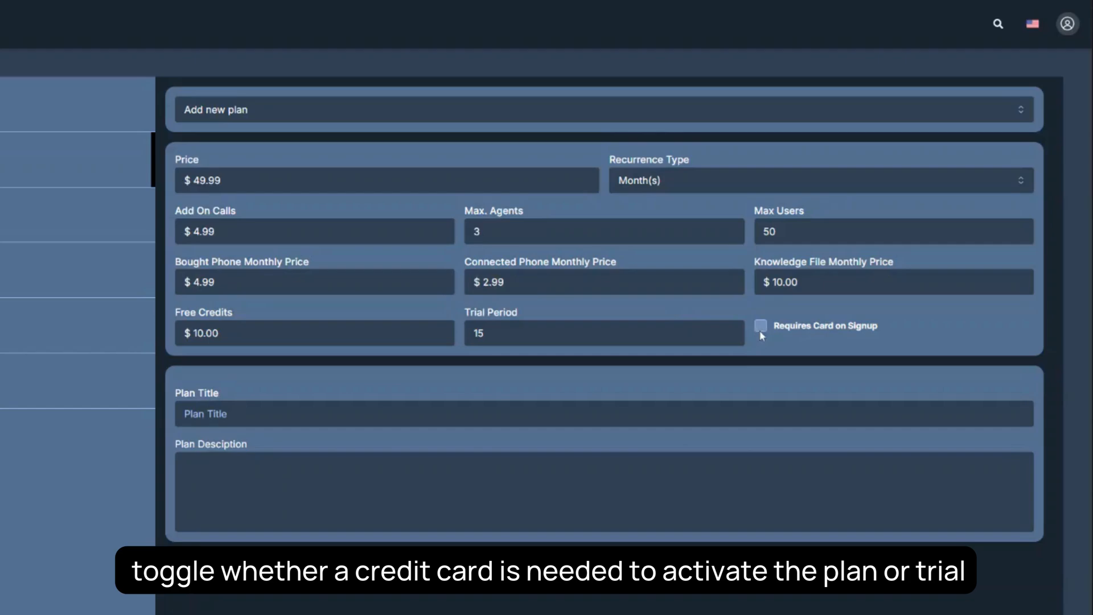
{"action": "left_click", "coordinate": [759, 325]}
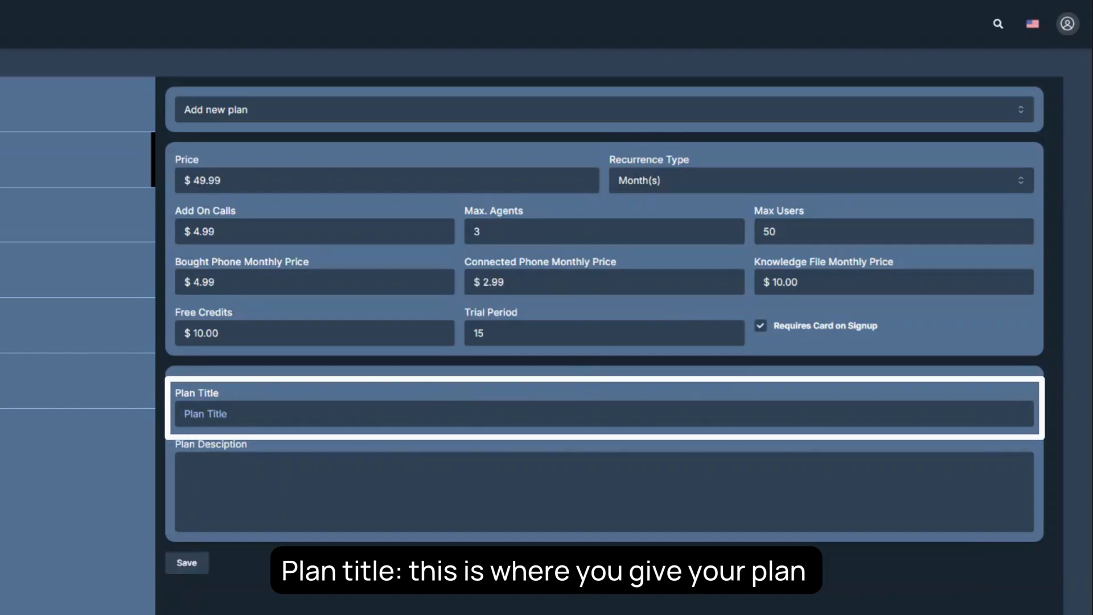
Title the plan growth starter, described 'best for small teams who require an ai agent', and save it.
{"action": "type", "text": "growth st"}
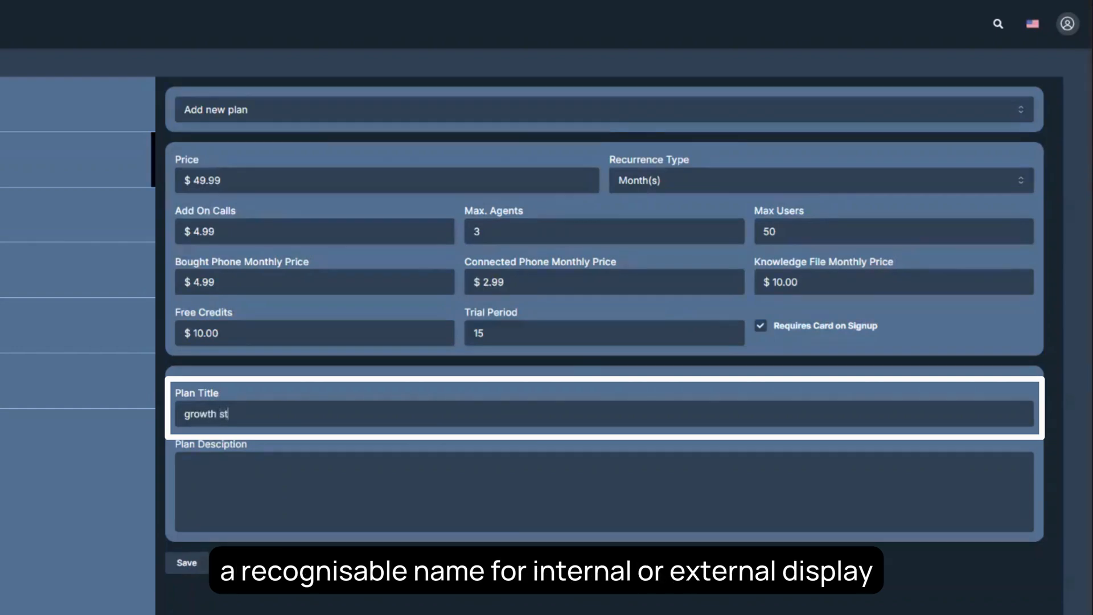
{"action": "type", "text": "arter"}
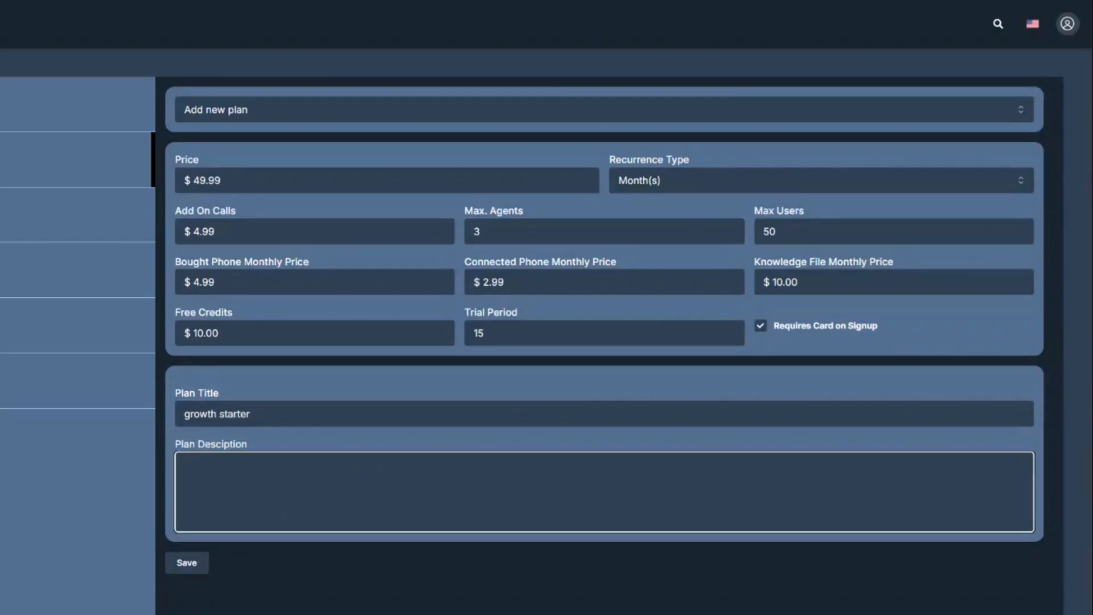
{"action": "type", "text": "best for"}
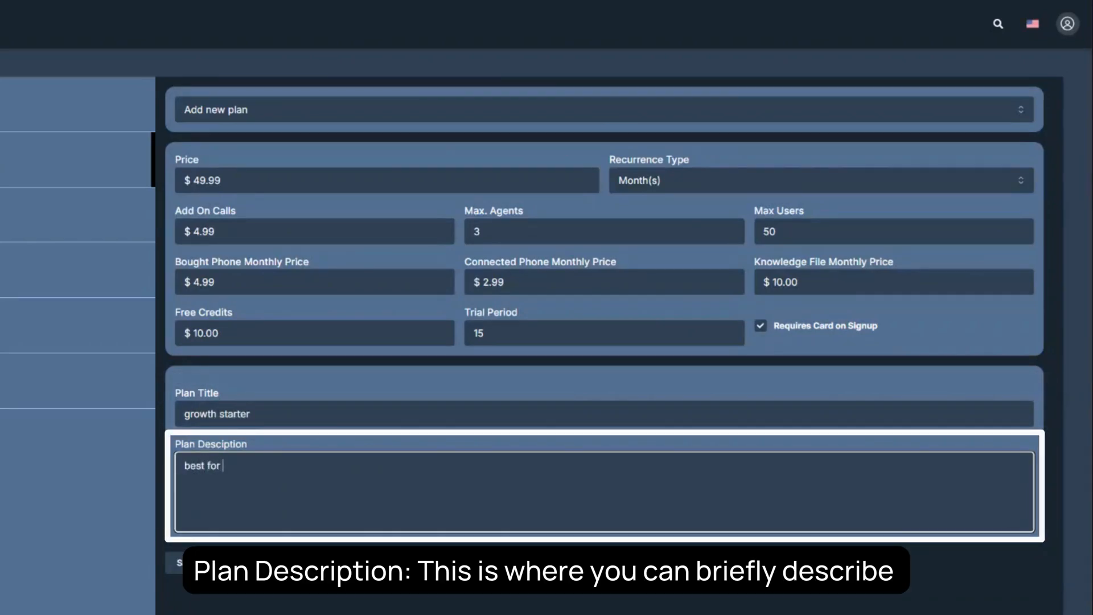
{"action": "type", "text": "small teams"}
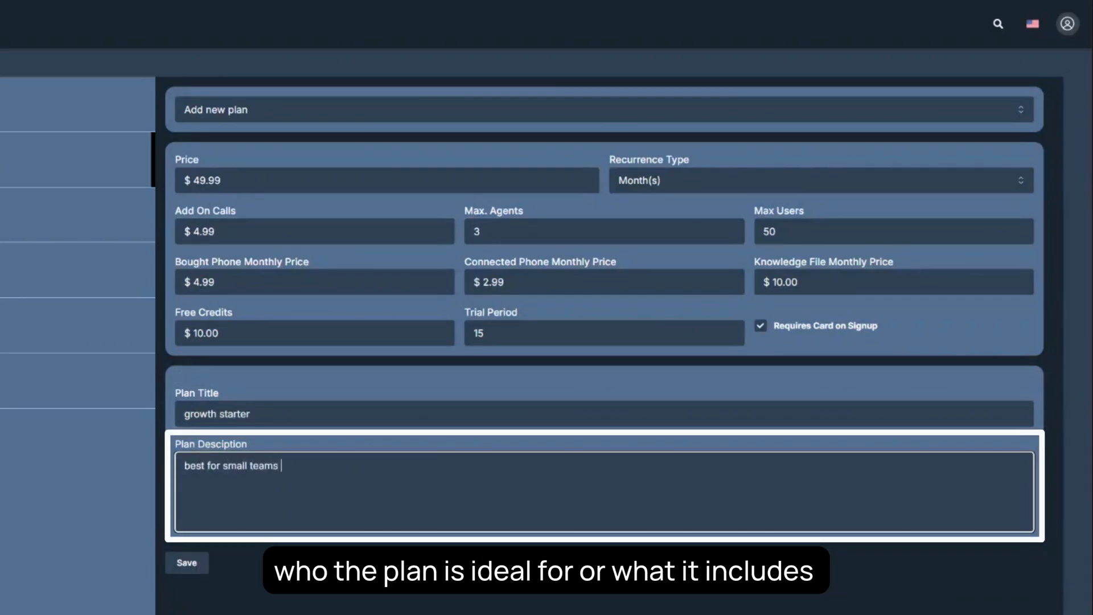
{"action": "type", "text": "who require an ai"}
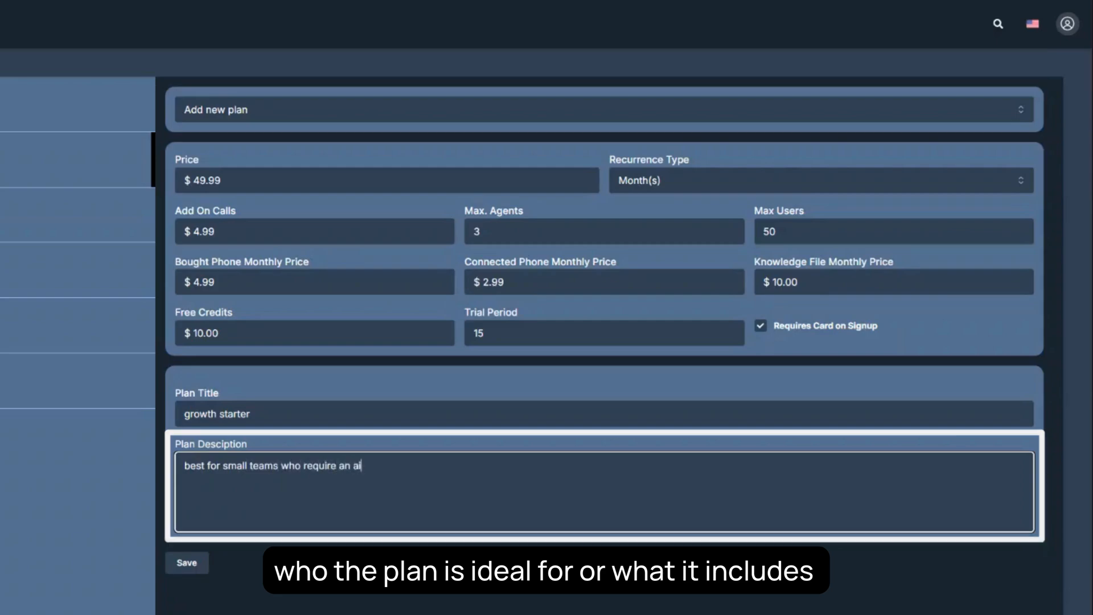
{"action": "type", "text": "agent"}
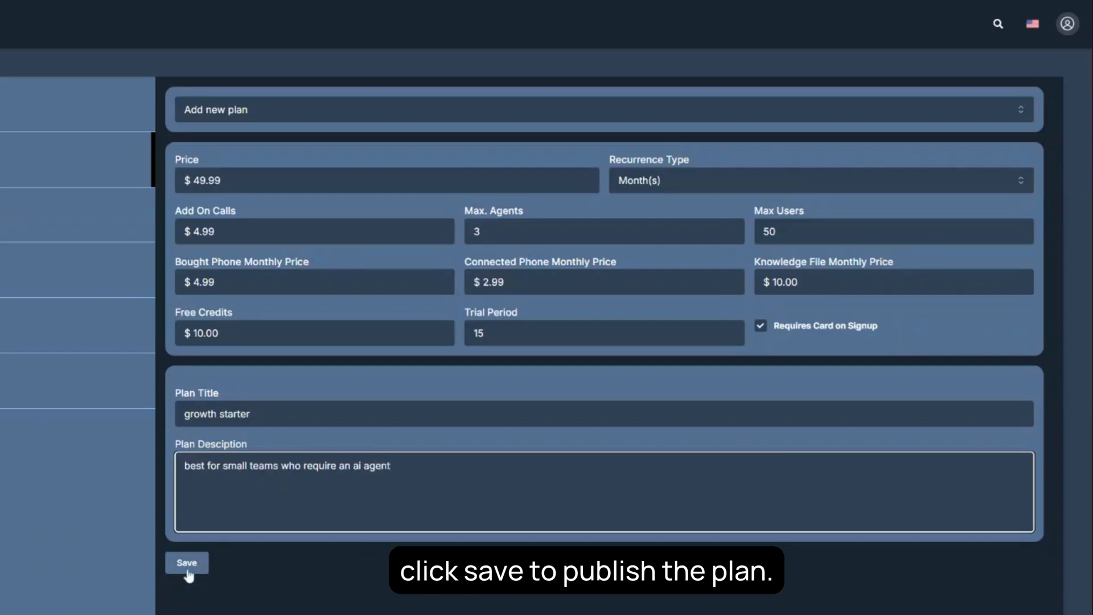
{"action": "left_click", "coordinate": [186, 563]}
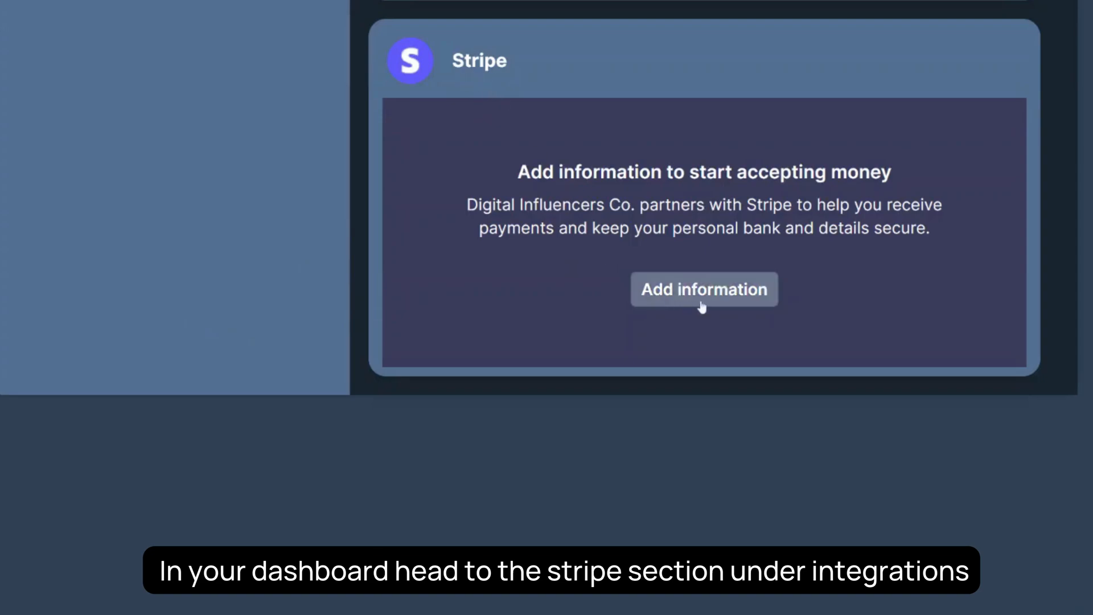
Begin adding Stripe payout information from the Integrations card.
{"action": "left_click", "coordinate": [704, 290]}
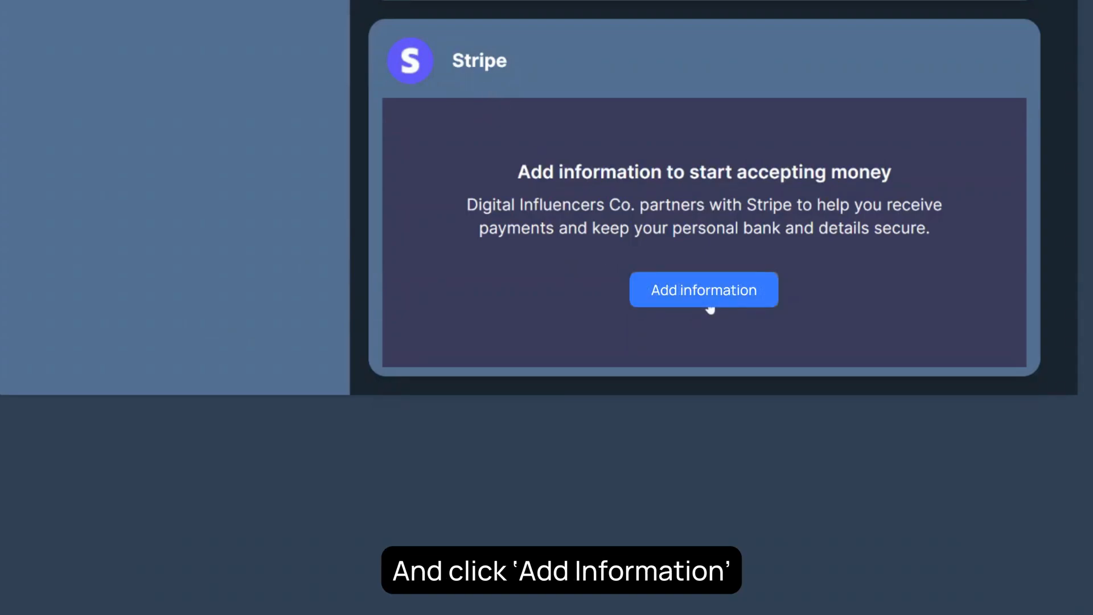
{"action": "left_click", "coordinate": [704, 290]}
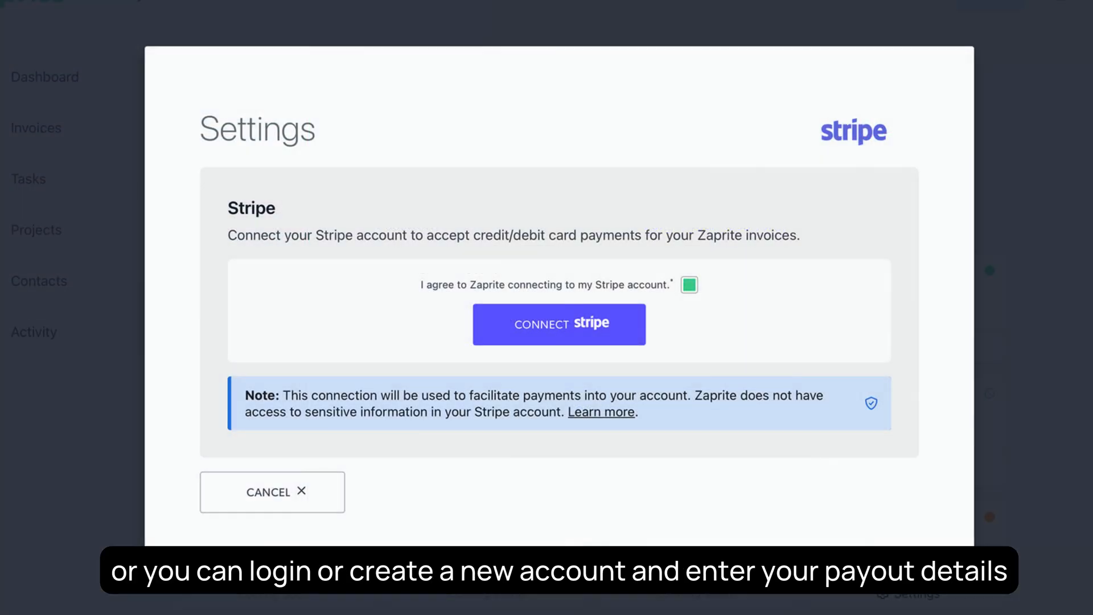
Agree and connect the Stripe account to receive card payments.
{"action": "left_click", "coordinate": [558, 324]}
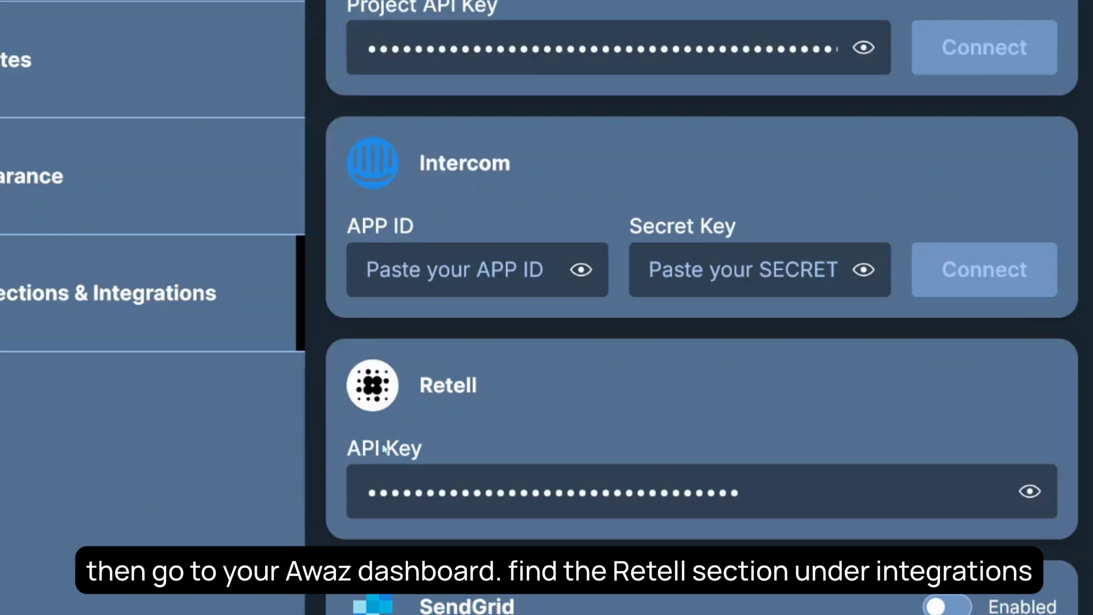
{"action": "mouse_move", "coordinate": [451, 409]}
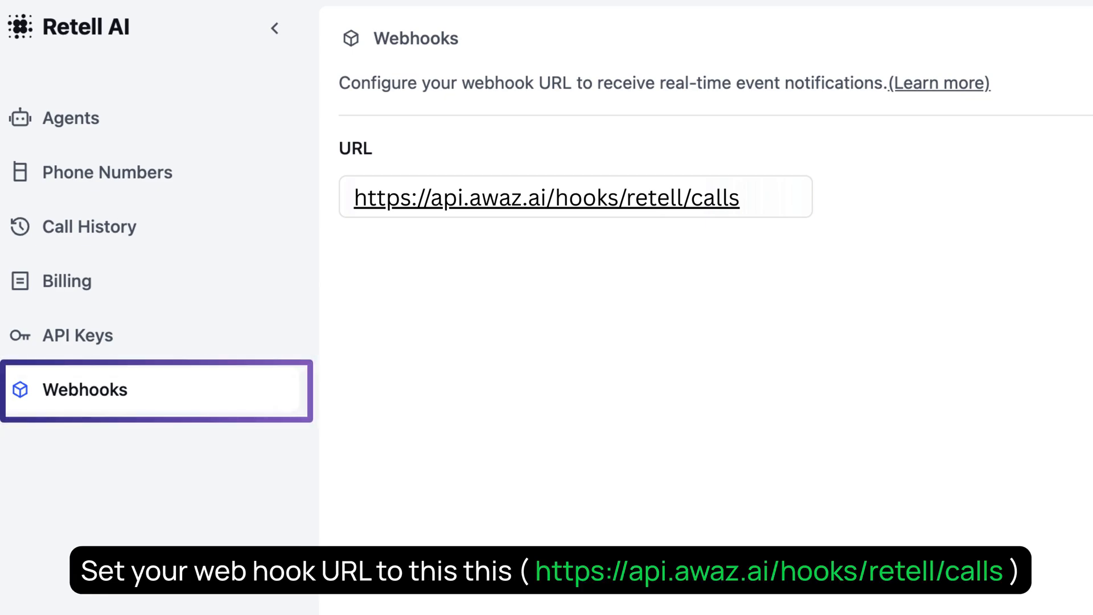
{"action": "left_click", "coordinate": [574, 195]}
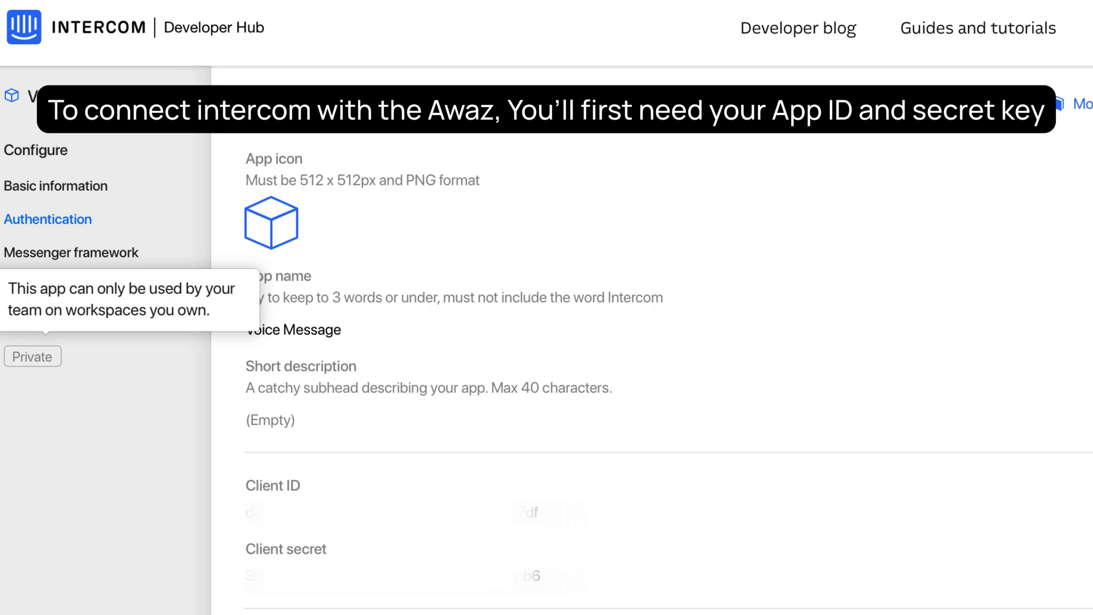
View the Intercom app's authentication details with its client ID and client secret.
{"action": "left_click", "coordinate": [394, 501]}
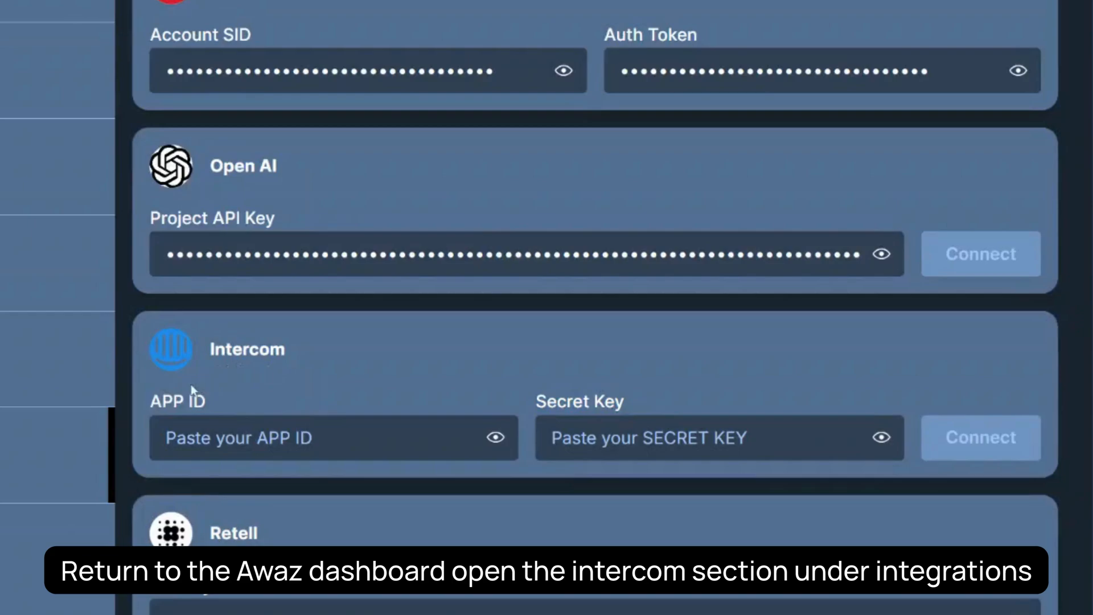
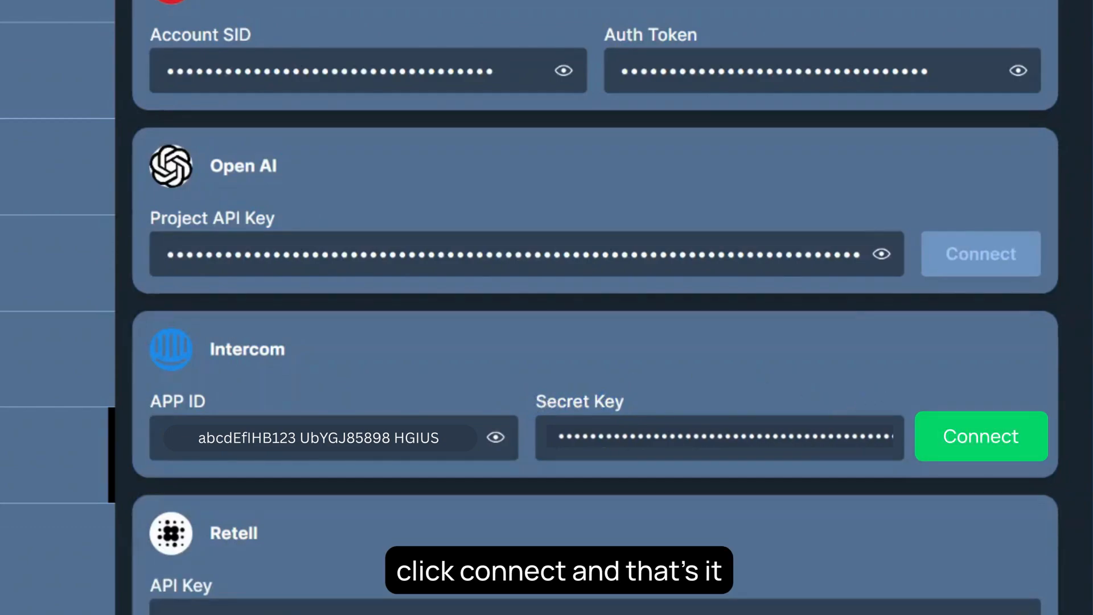
Enter the Intercom app ID and secret key and connect the integration.
{"action": "left_click", "coordinate": [981, 436]}
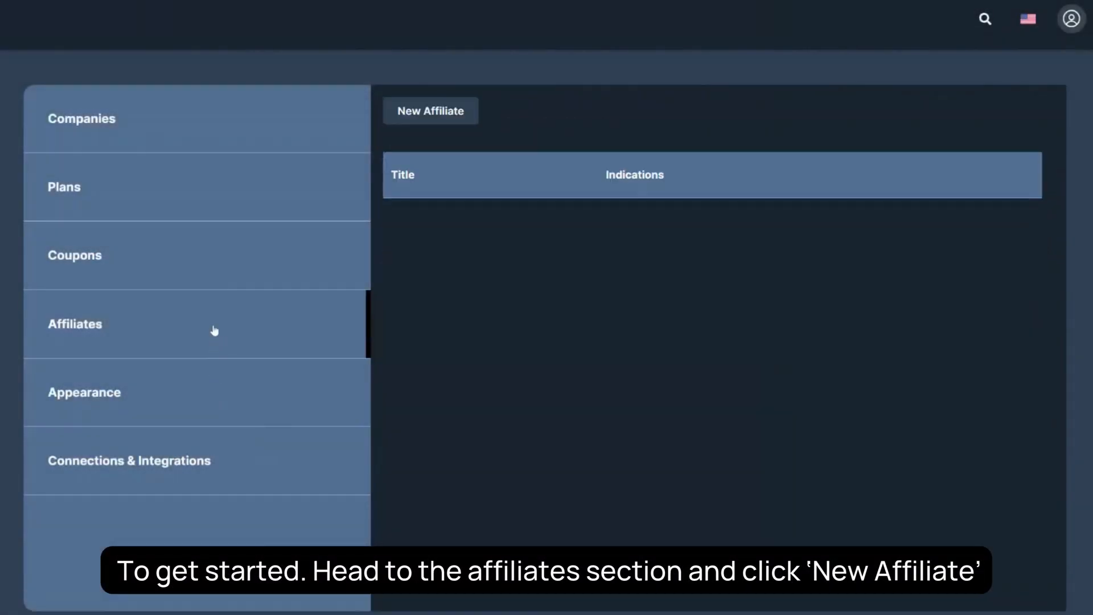
Create affiliate GROWTHPARTNERCO linked to the launch coupon with custom label GROWTH20 and save it.
{"action": "left_click", "coordinate": [430, 110]}
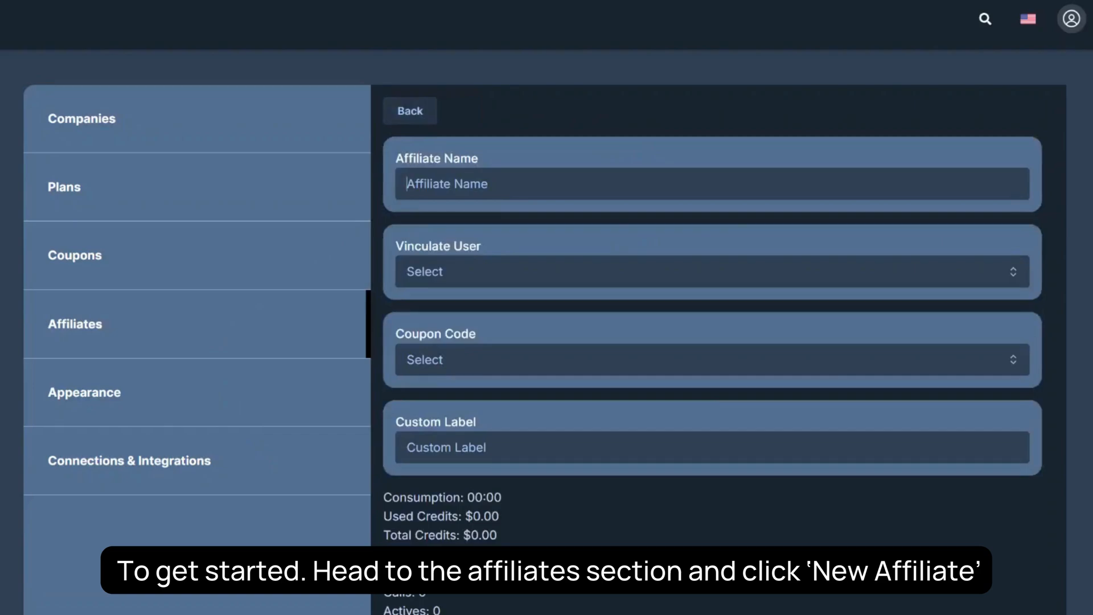
{"action": "type", "text": "GROWTHP"}
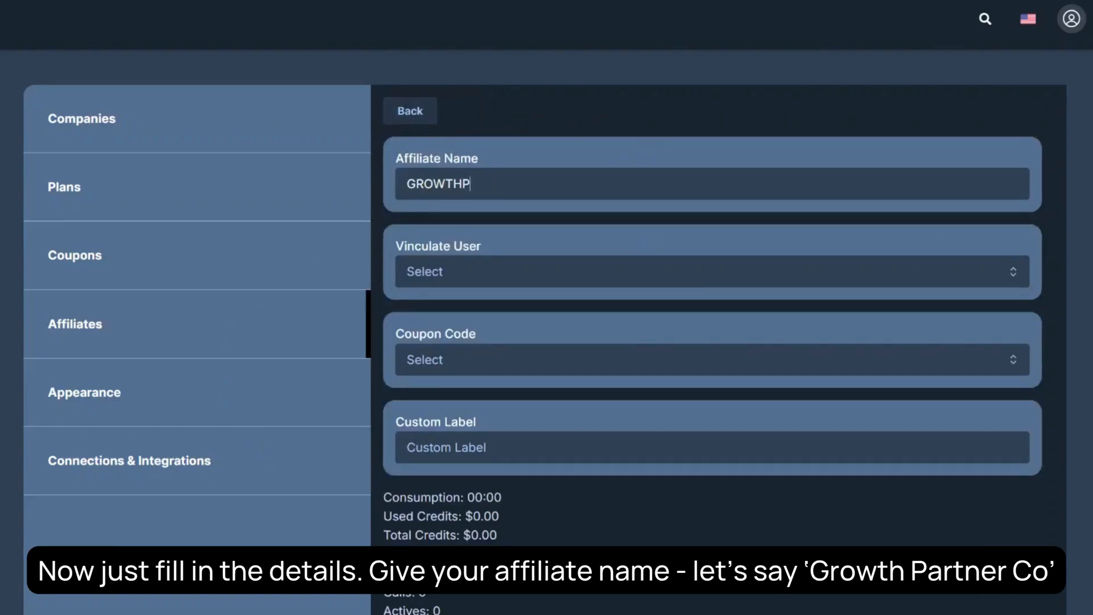
{"action": "type", "text": "ARTNERC"}
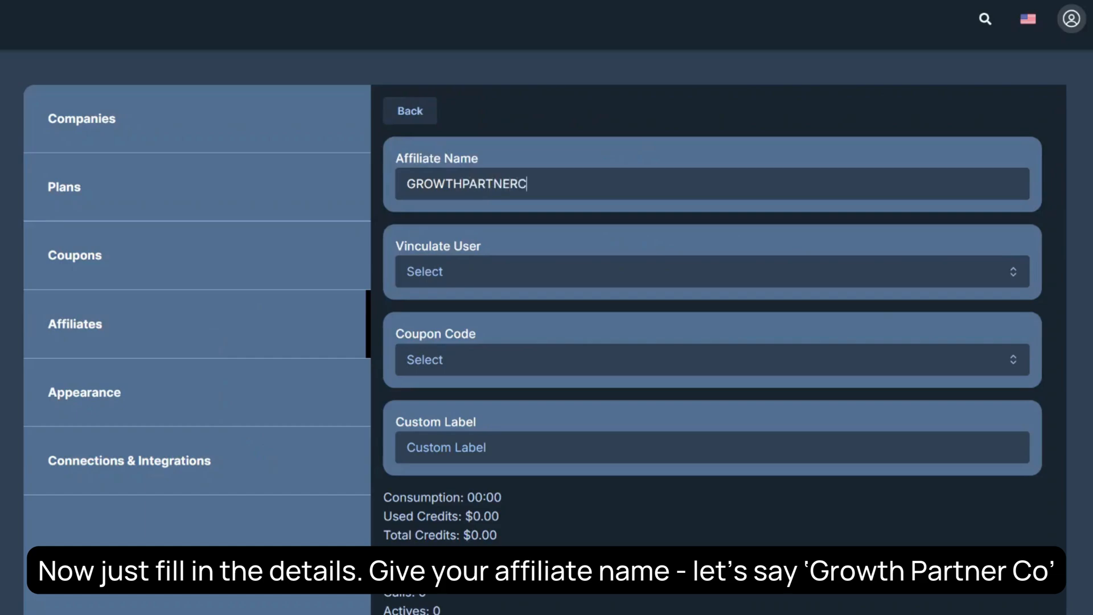
{"action": "type", "text": "O"}
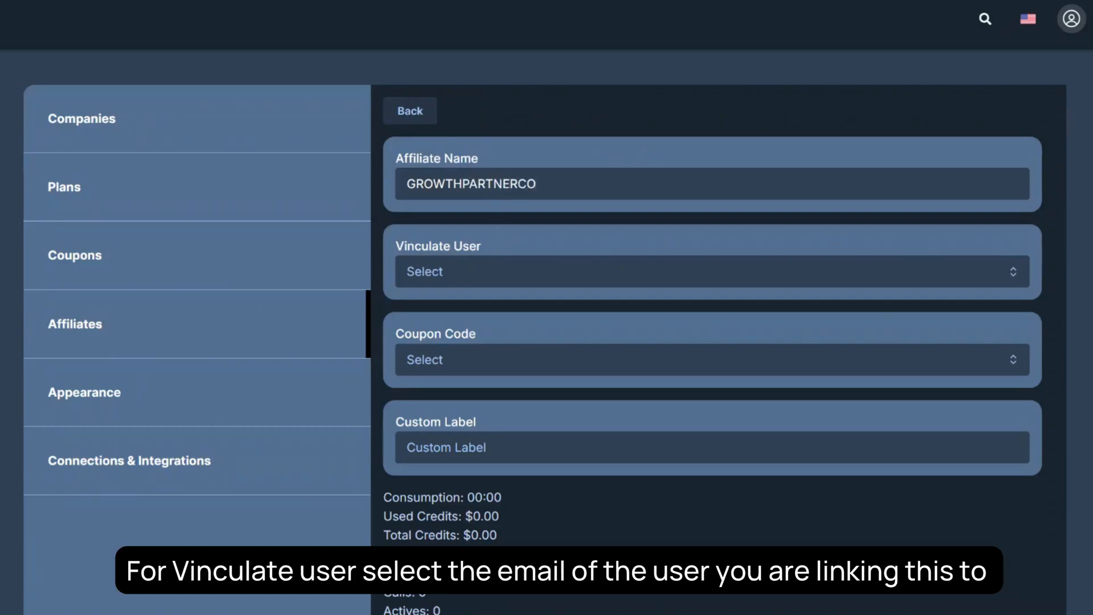
{"action": "left_click", "coordinate": [711, 184]}
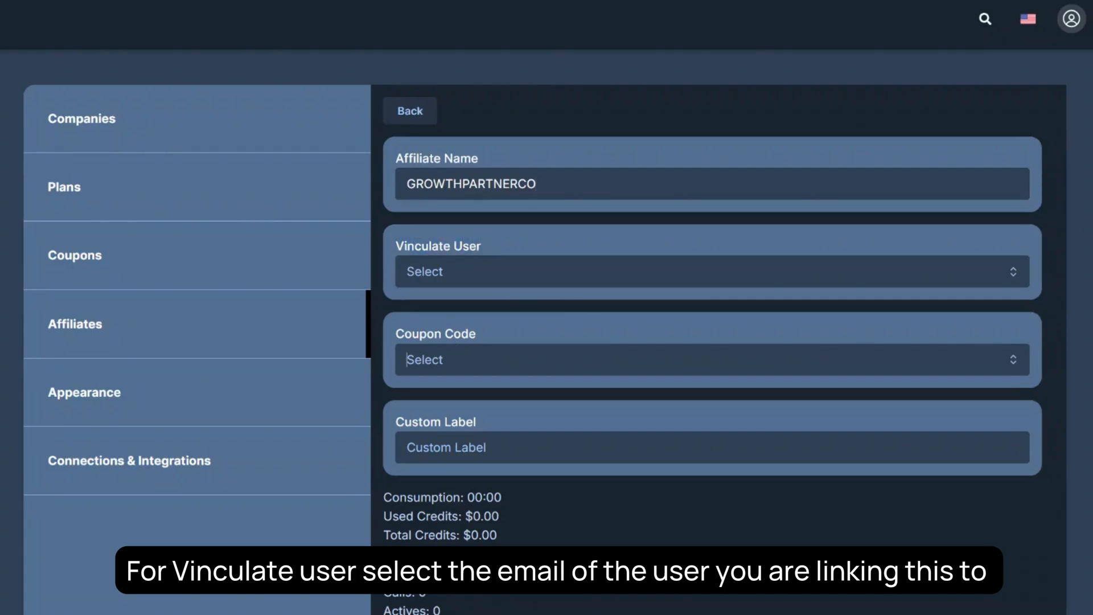
{"action": "type", "text": "LAUNCH20"}
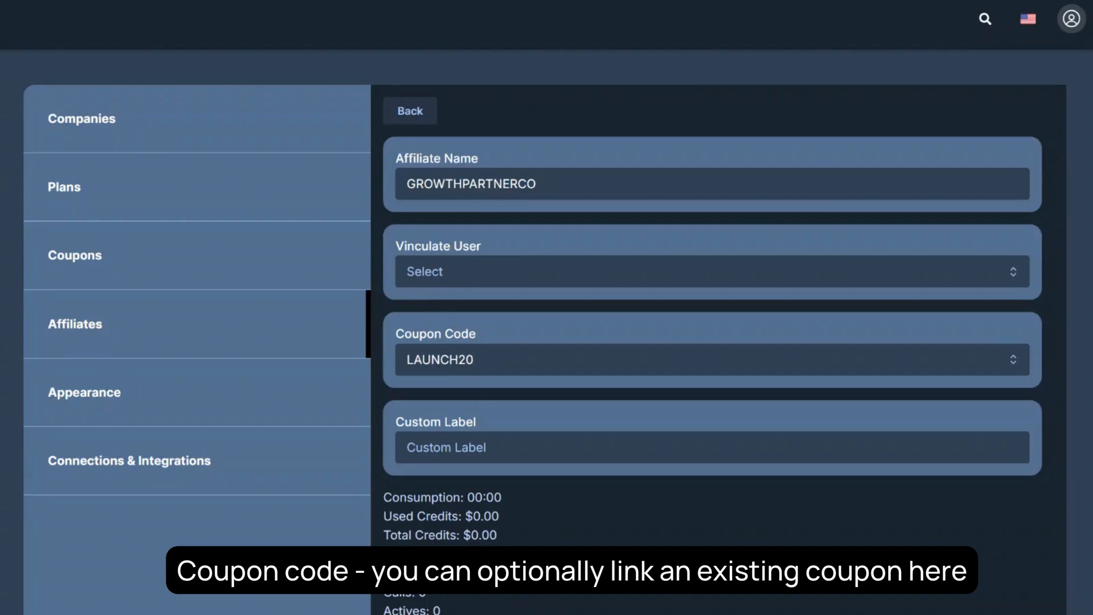
{"action": "type", "text": "GROWTH20"}
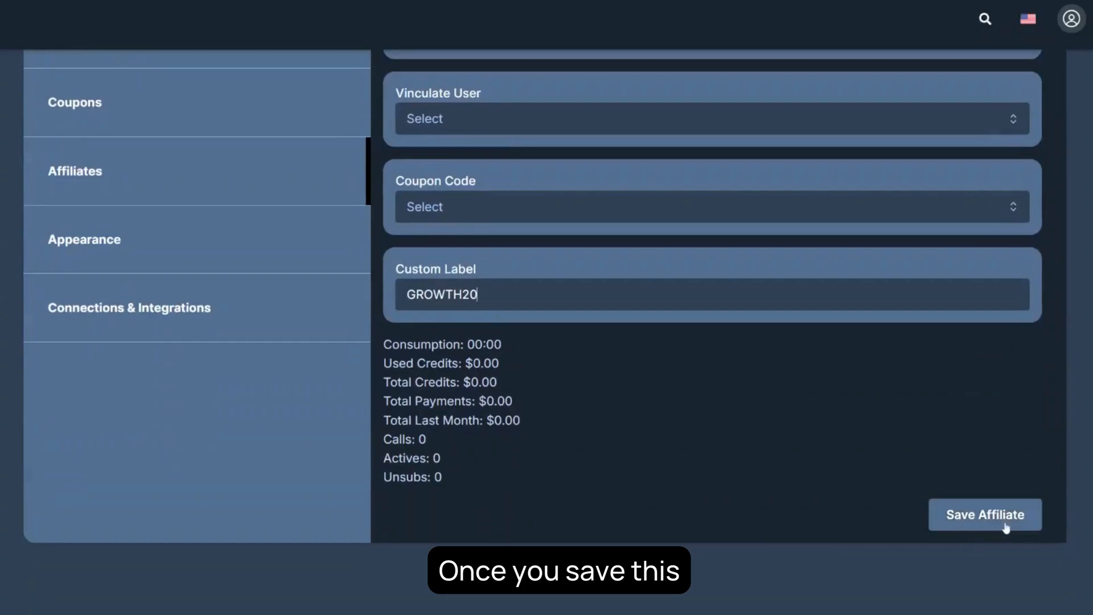
{"action": "left_click", "coordinate": [984, 513]}
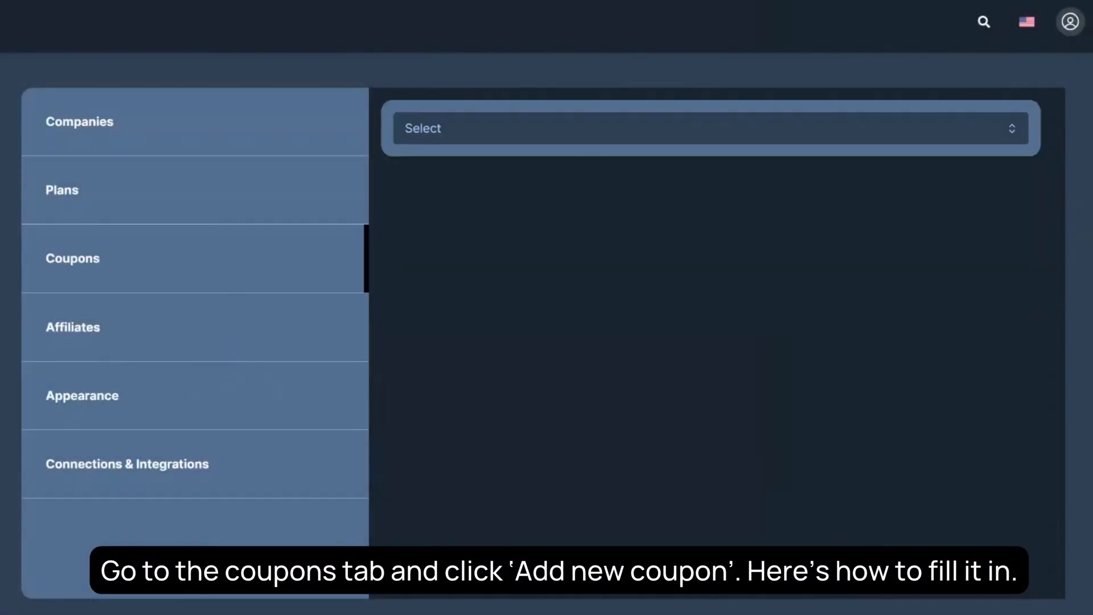
Add a launch20 coupon with a $20.00 discount value and maximum usage of 50.
{"action": "left_click", "coordinate": [706, 128]}
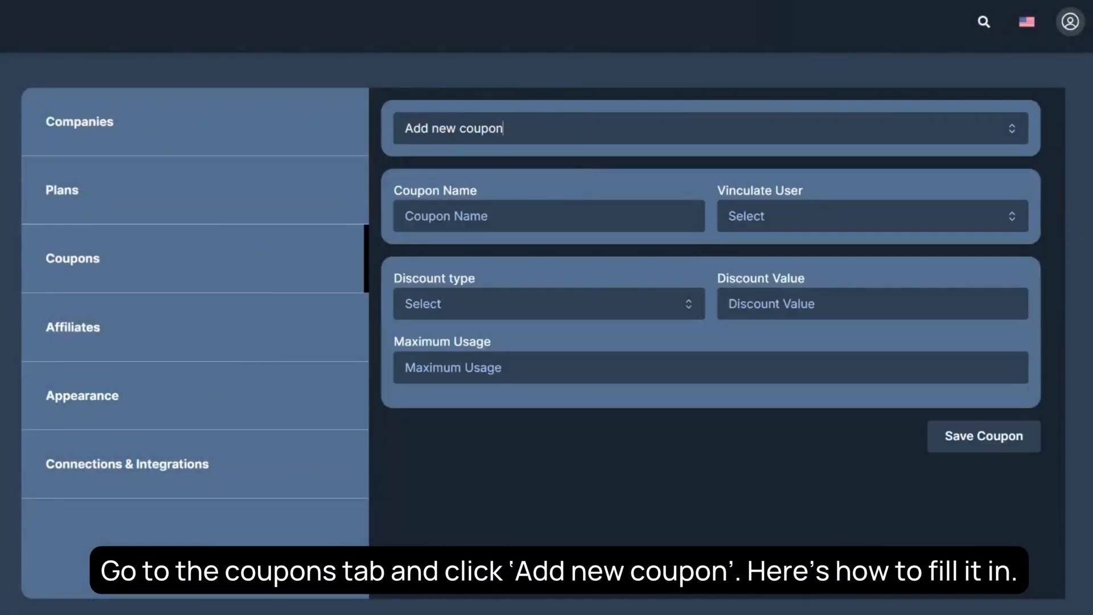
{"action": "type", "text": "launch20"}
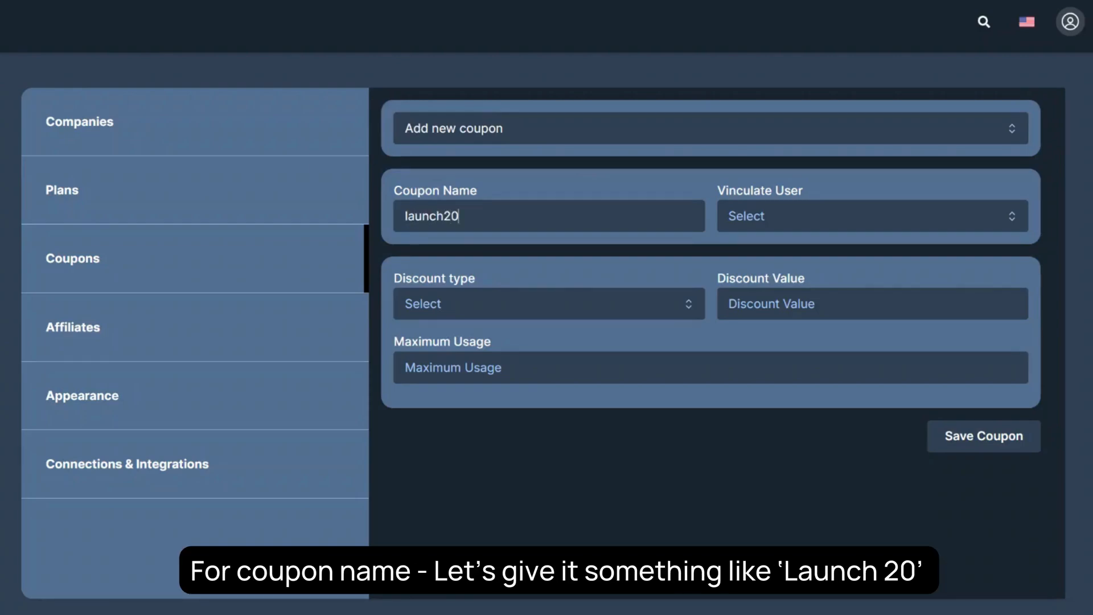
{"action": "mouse_move", "coordinate": [711, 187]}
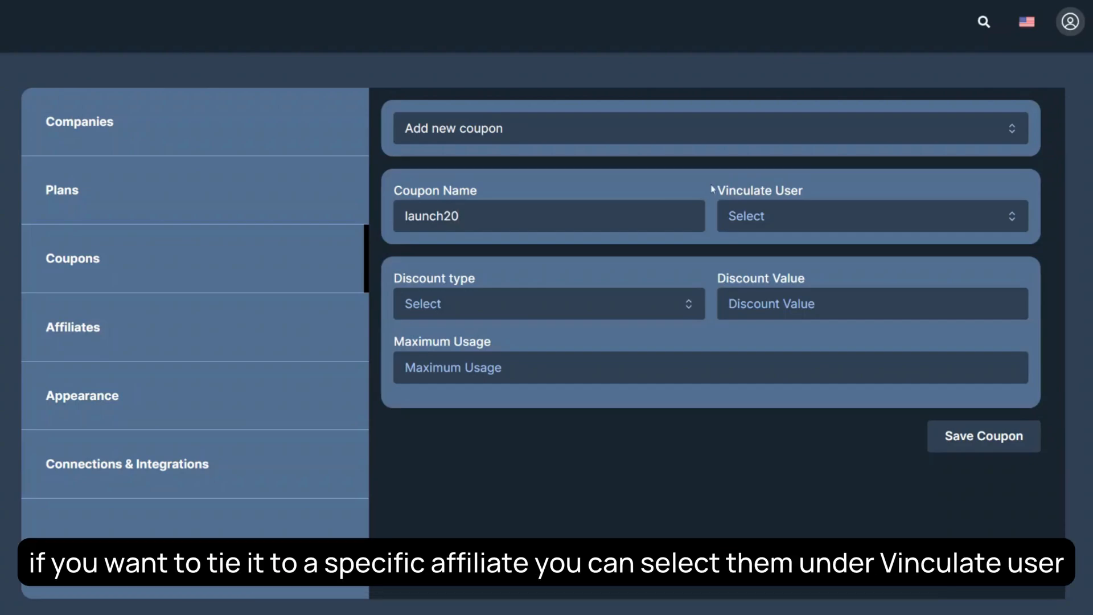
{"action": "mouse_move", "coordinate": [719, 206]}
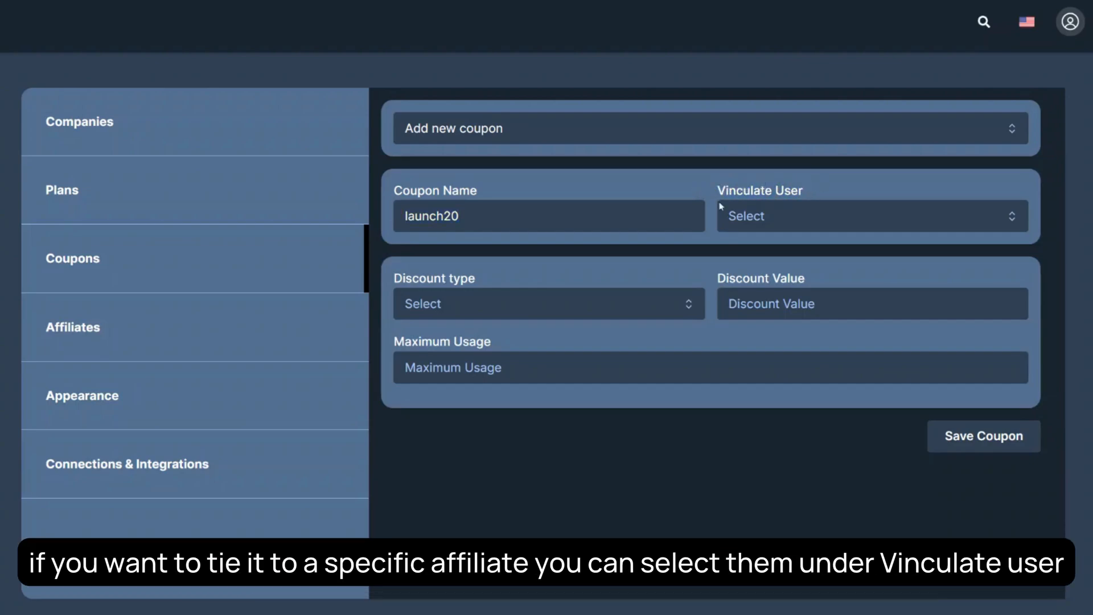
{"action": "mouse_move", "coordinate": [720, 244]}
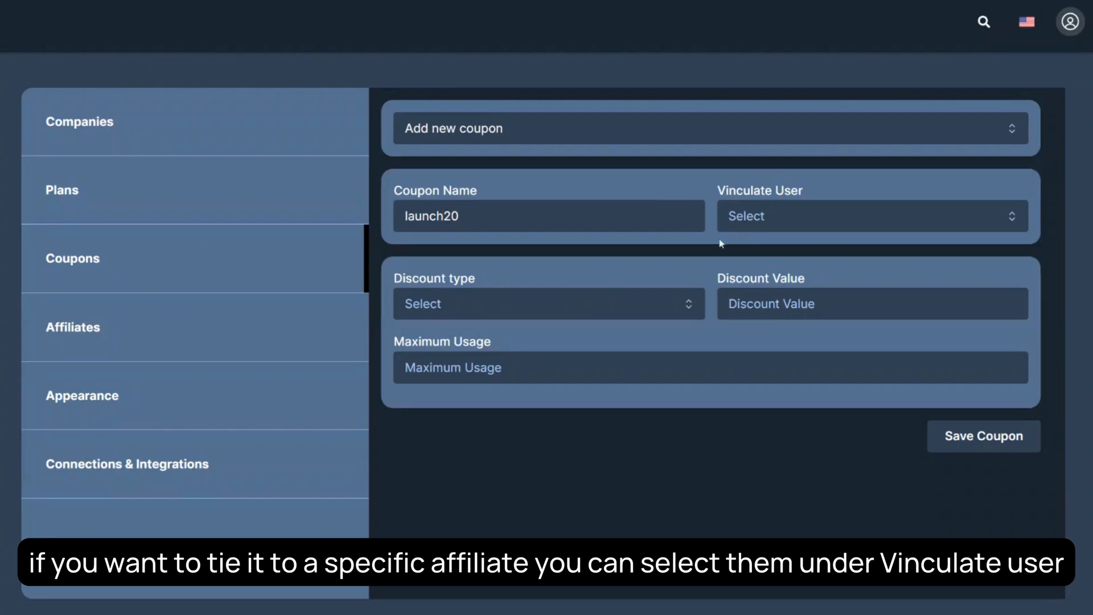
{"action": "left_click", "coordinate": [547, 303]}
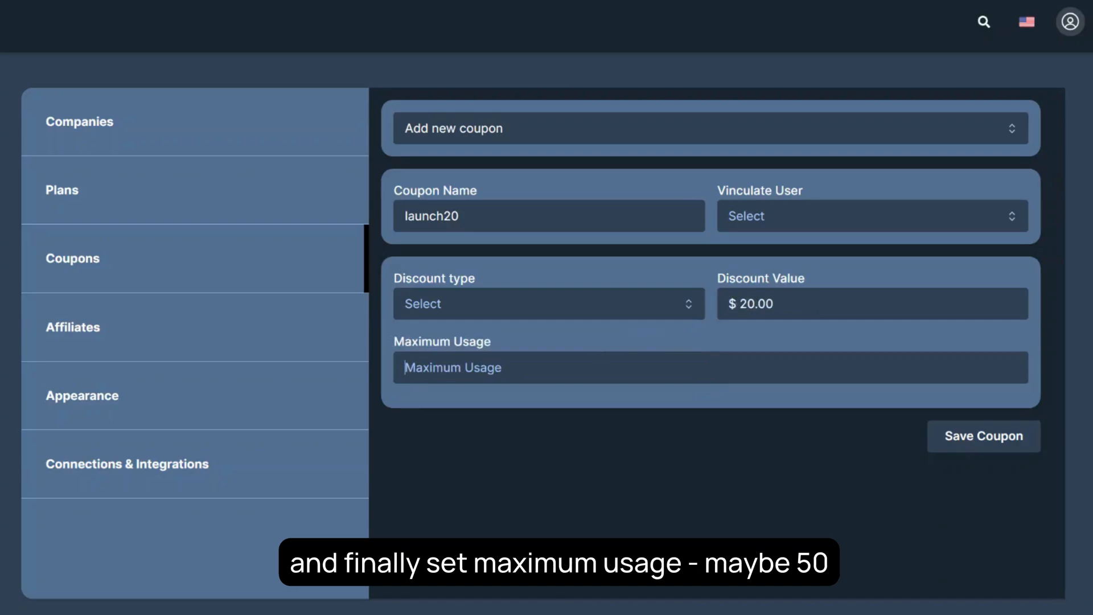
{"action": "type", "text": "50"}
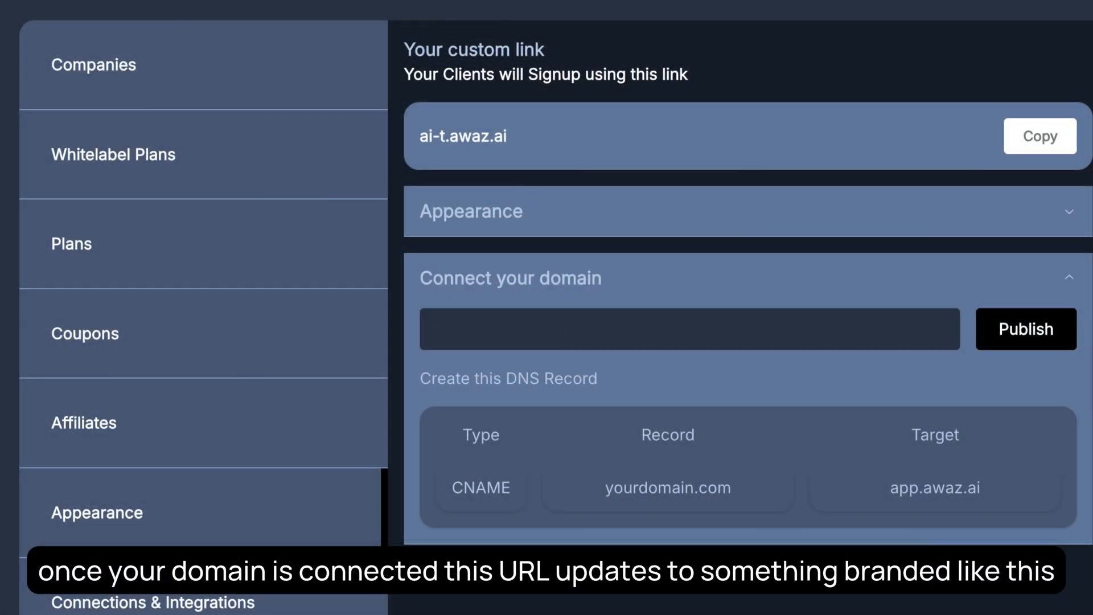
Enter yourdomain.com as the custom domain for the white-label signup link.
{"action": "type", "text": "yourdomain.com"}
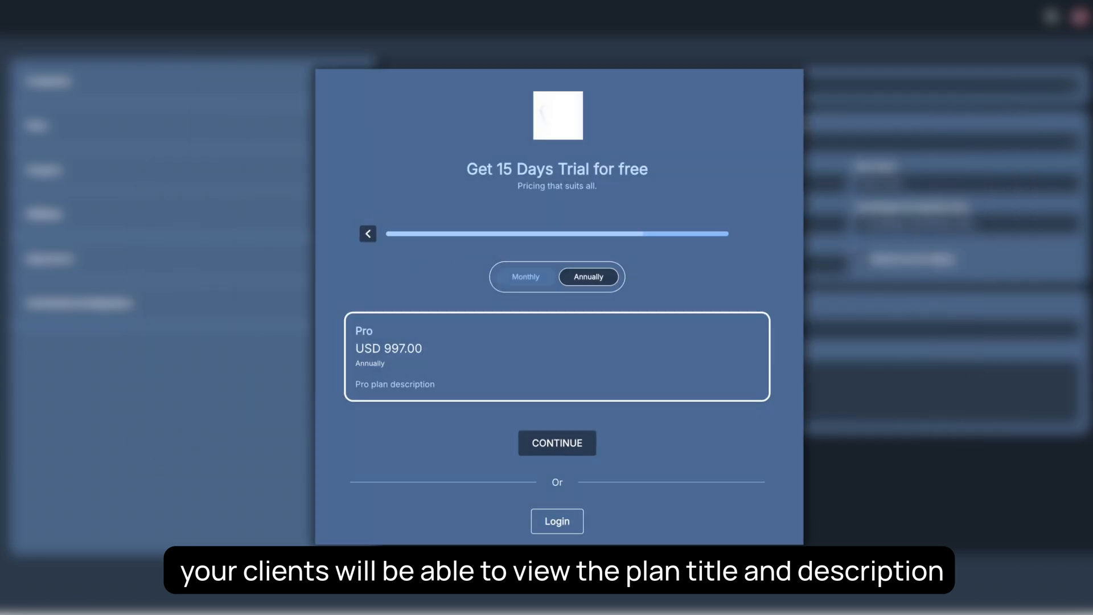
Continue the branded signup with the annual Pro plan at USD 997.00.
{"action": "left_click", "coordinate": [418, 356]}
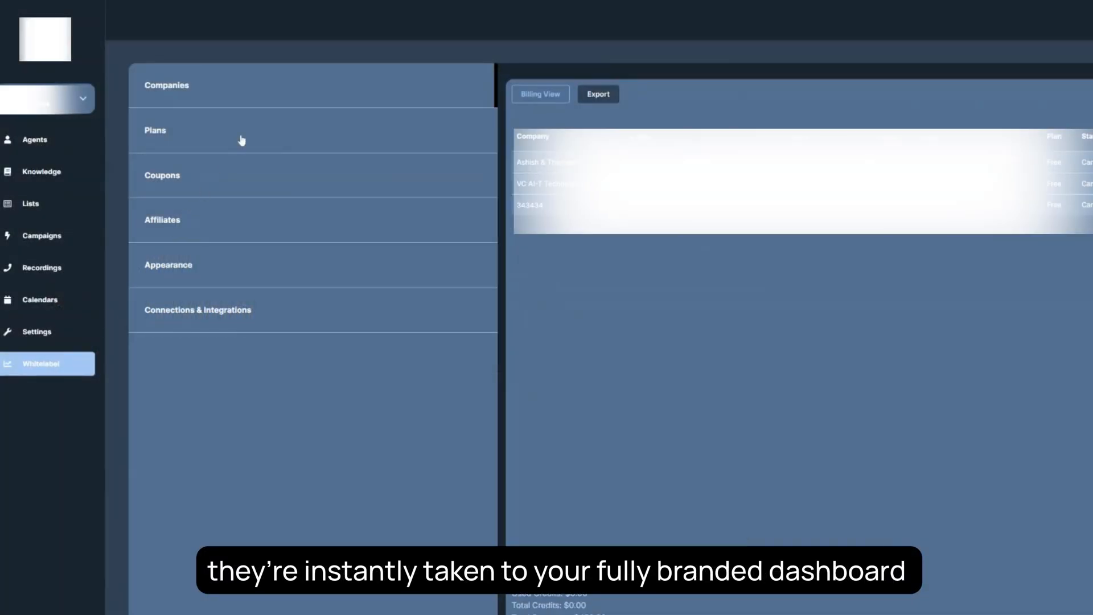
Visit the white-label Plans, Affiliates, Appearance and Connections & Integrations sections, then return to agents.
{"action": "left_click", "coordinate": [539, 94]}
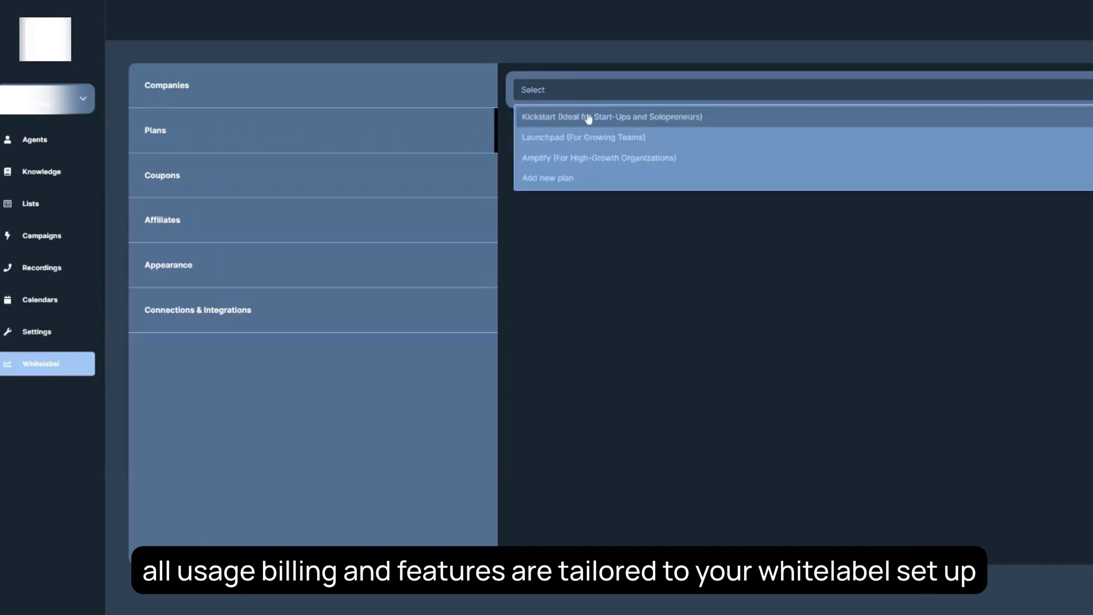
{"action": "left_click", "coordinate": [162, 220]}
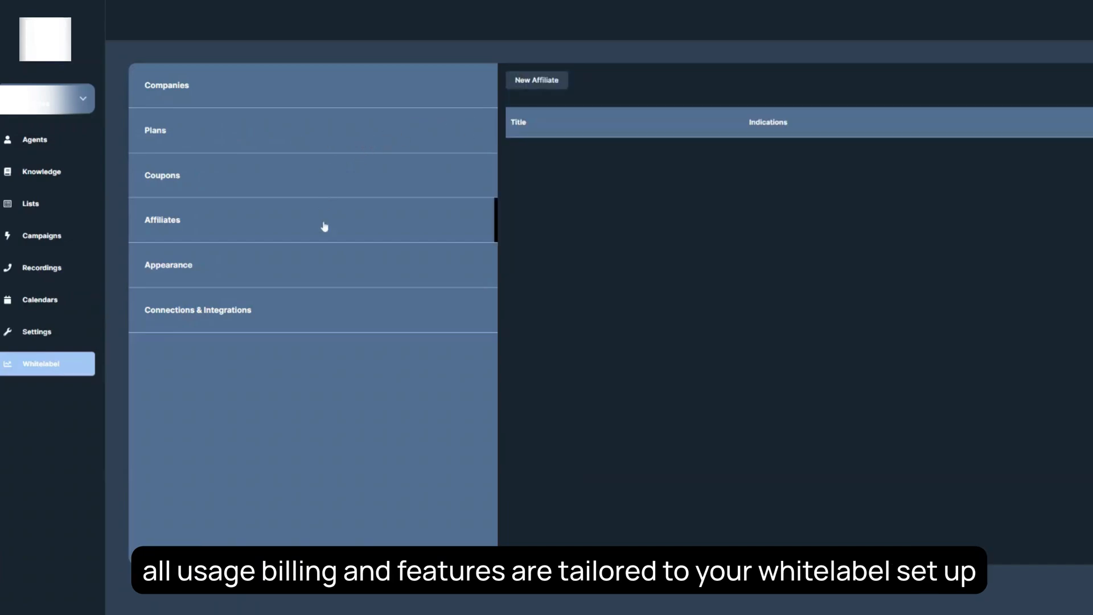
{"action": "left_click", "coordinate": [167, 264]}
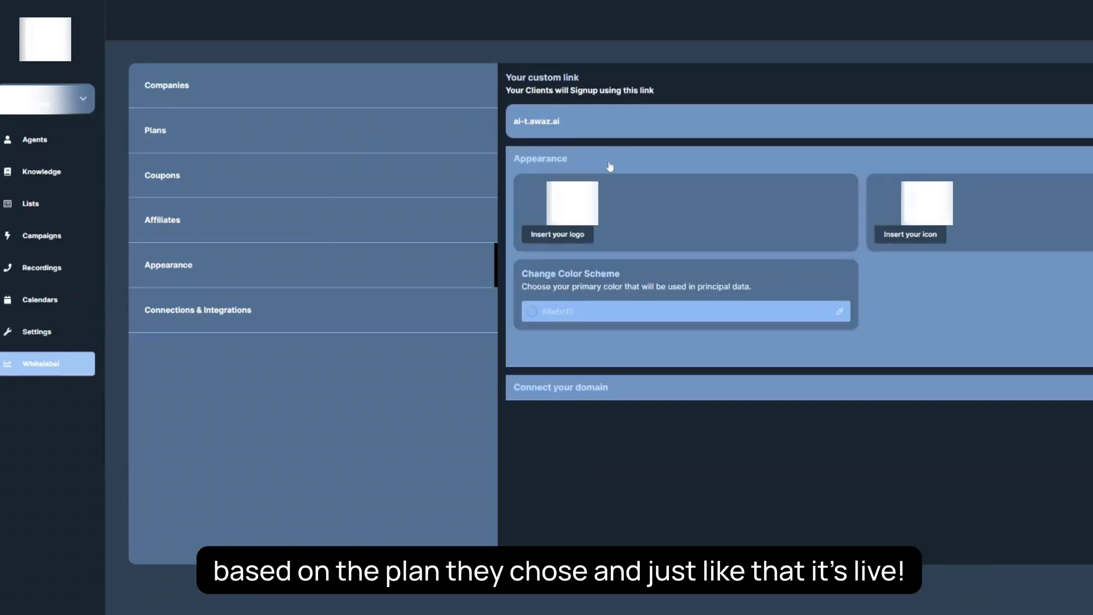
{"action": "left_click", "coordinate": [197, 310]}
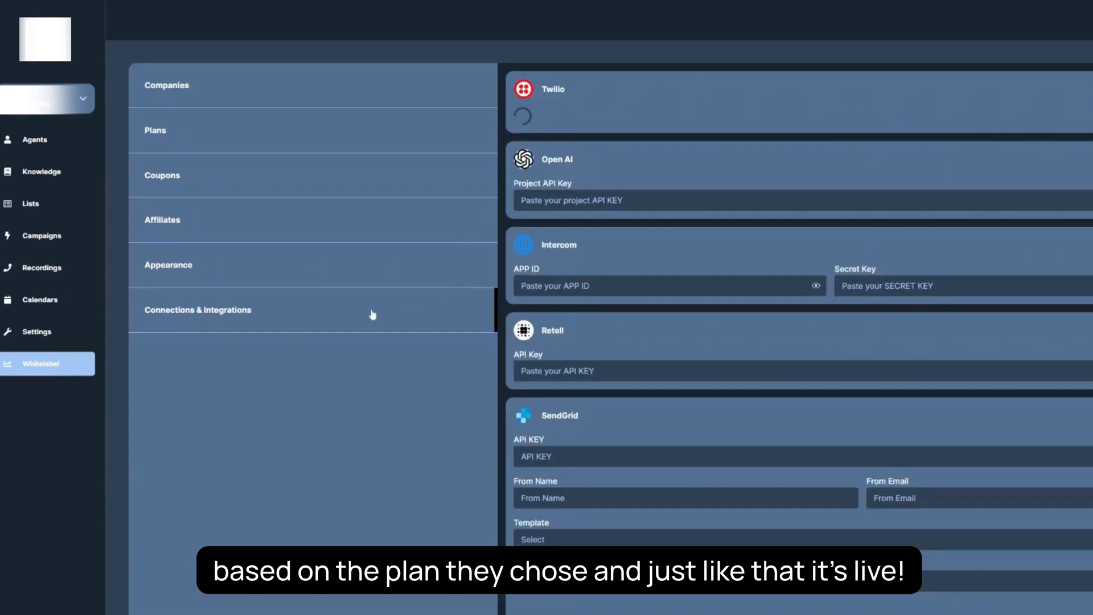
{"action": "left_click", "coordinate": [166, 86]}
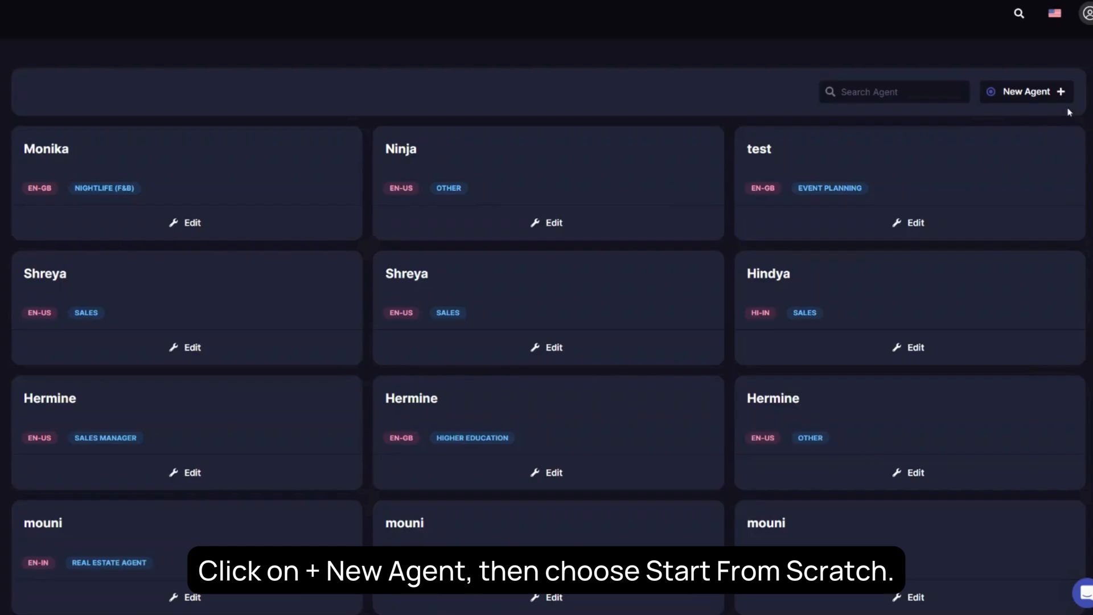
Start a new agent built from scratch, to be named monika.
{"action": "left_click", "coordinate": [1026, 91]}
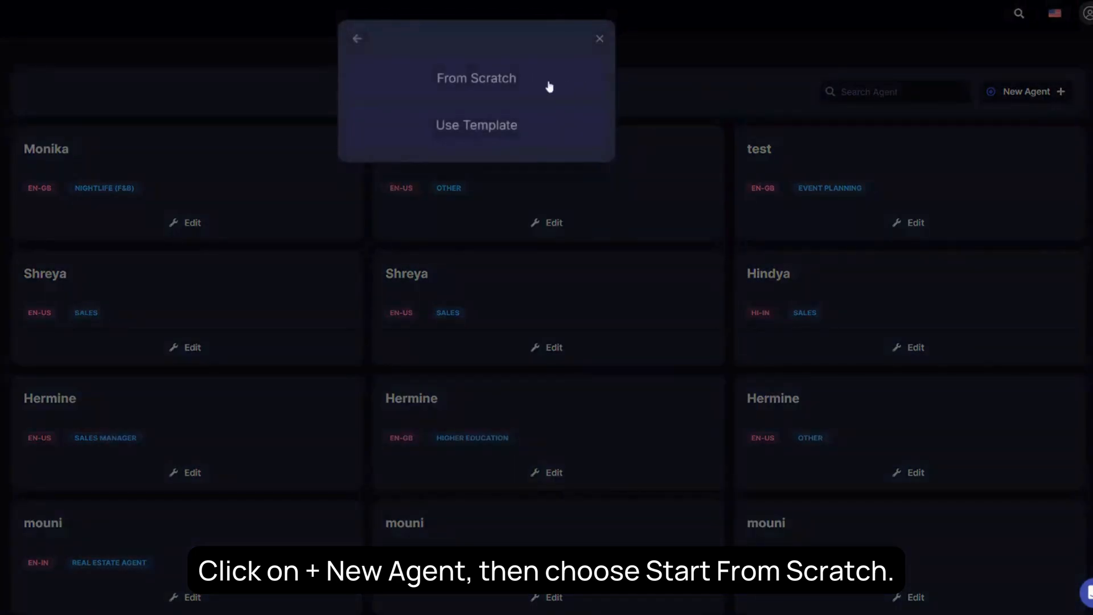
{"action": "left_click", "coordinate": [476, 77]}
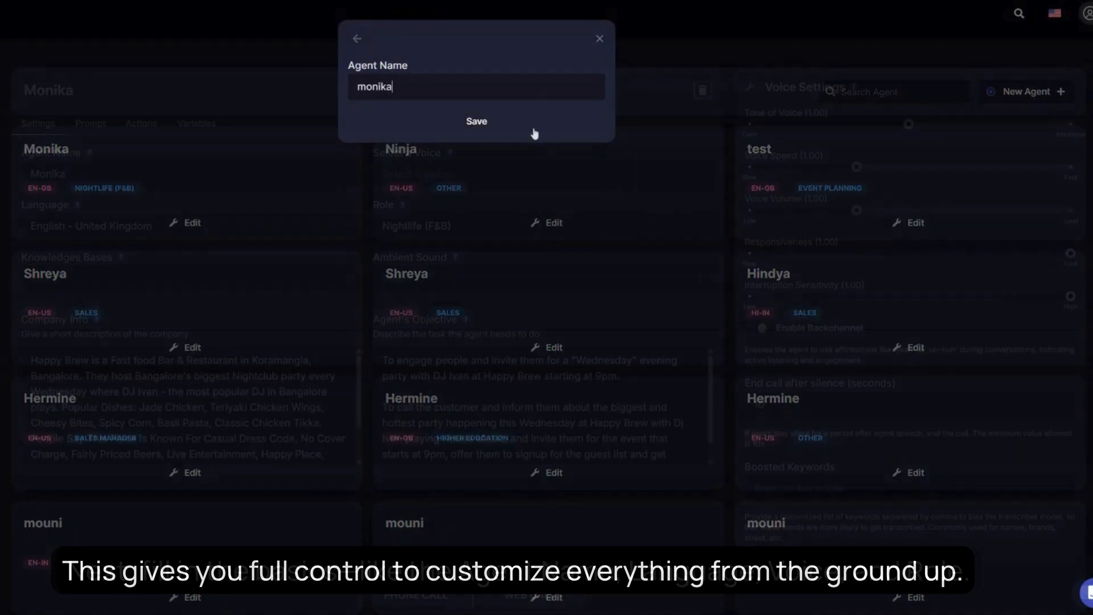
Save the Monika agent, give it the Lily voice, and show its prompt settings.
{"action": "left_click", "coordinate": [476, 121]}
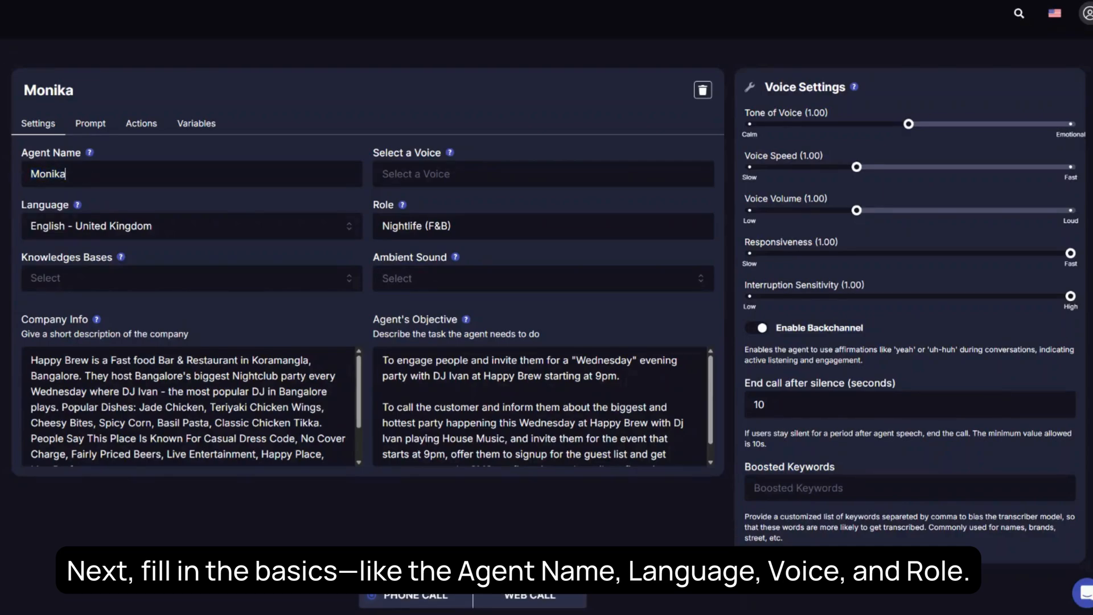
{"action": "left_click", "coordinate": [192, 226]}
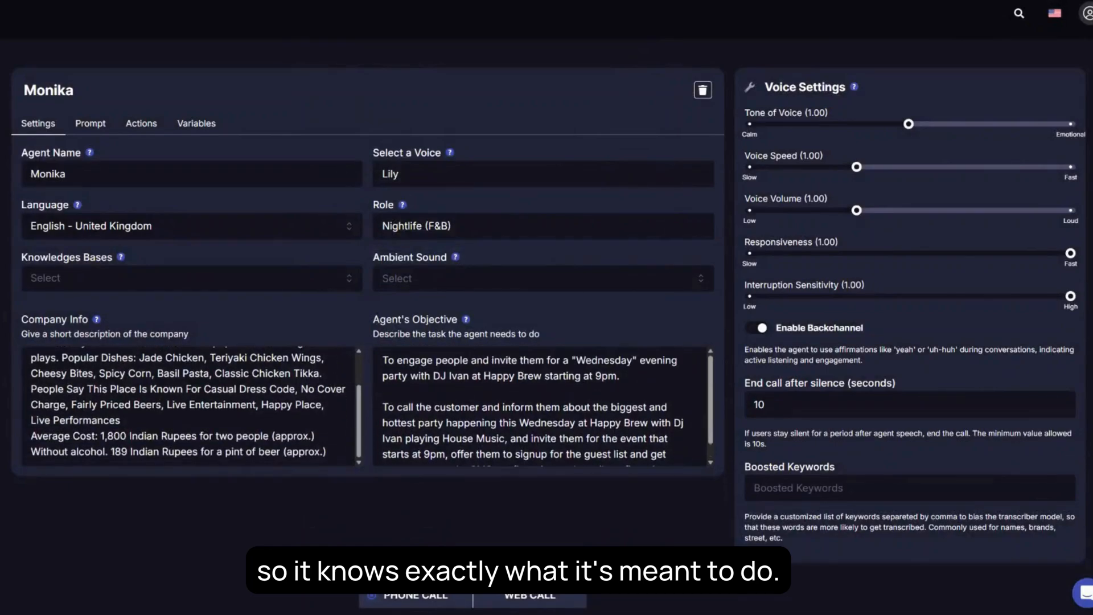
{"action": "left_click", "coordinate": [90, 123]}
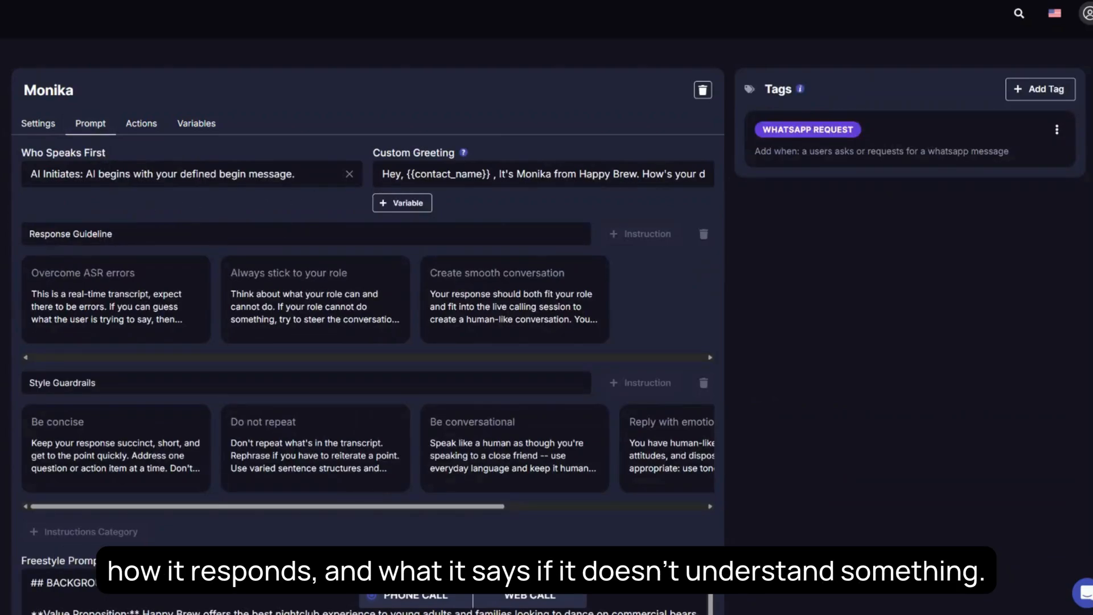
Read through Monika's prompt, check her Scheduling and End Call actions, and return to basic settings.
{"action": "scroll", "scroll_direction": "down", "scroll_amount": 3}
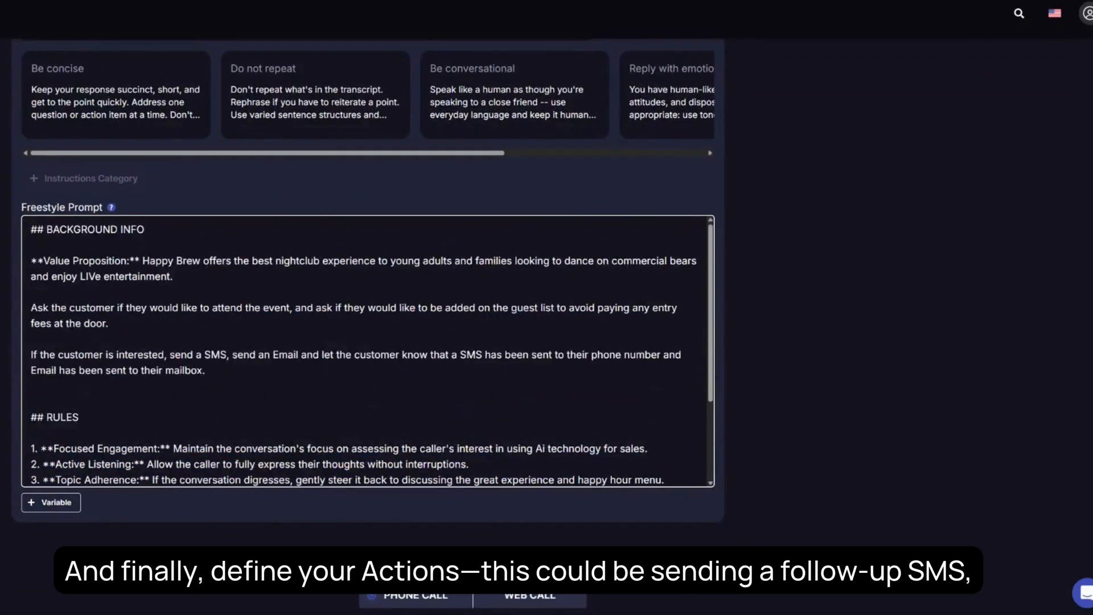
{"action": "left_click", "coordinate": [141, 73]}
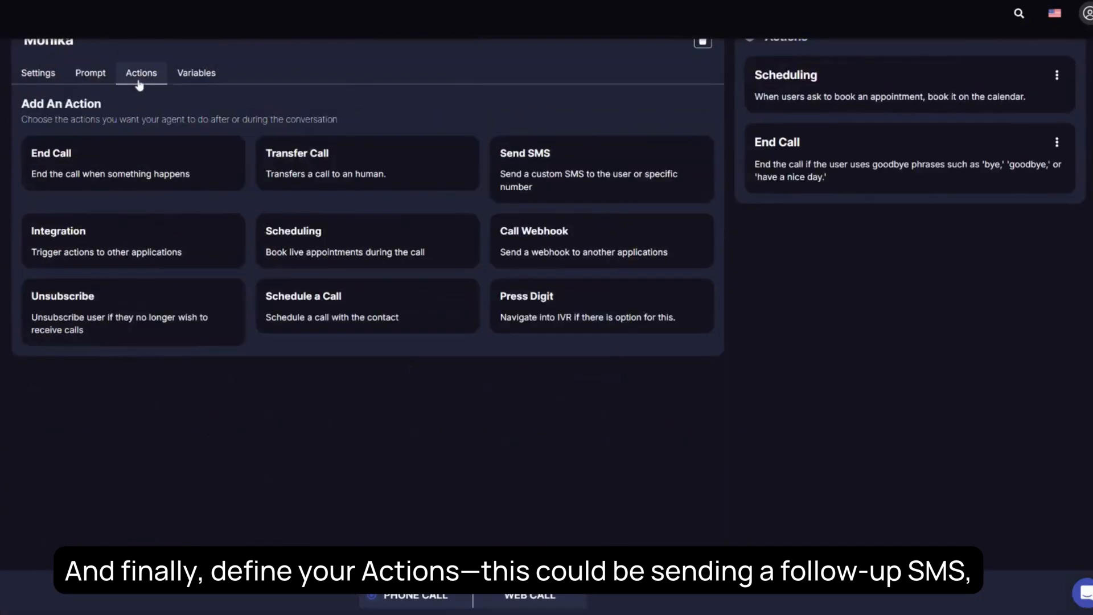
{"action": "left_click", "coordinate": [600, 169]}
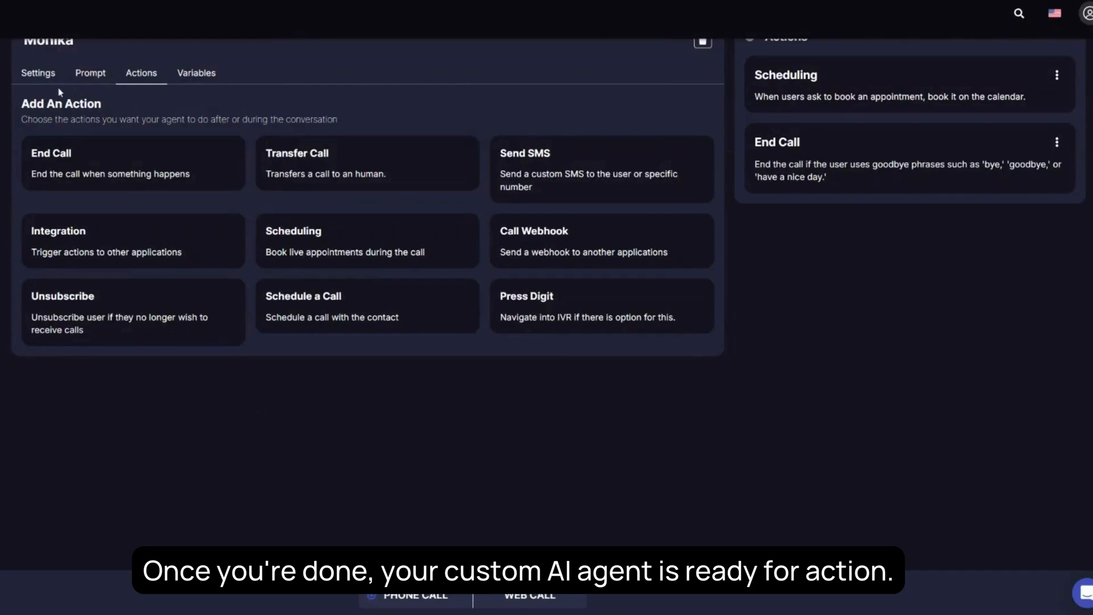
{"action": "left_click", "coordinate": [38, 73]}
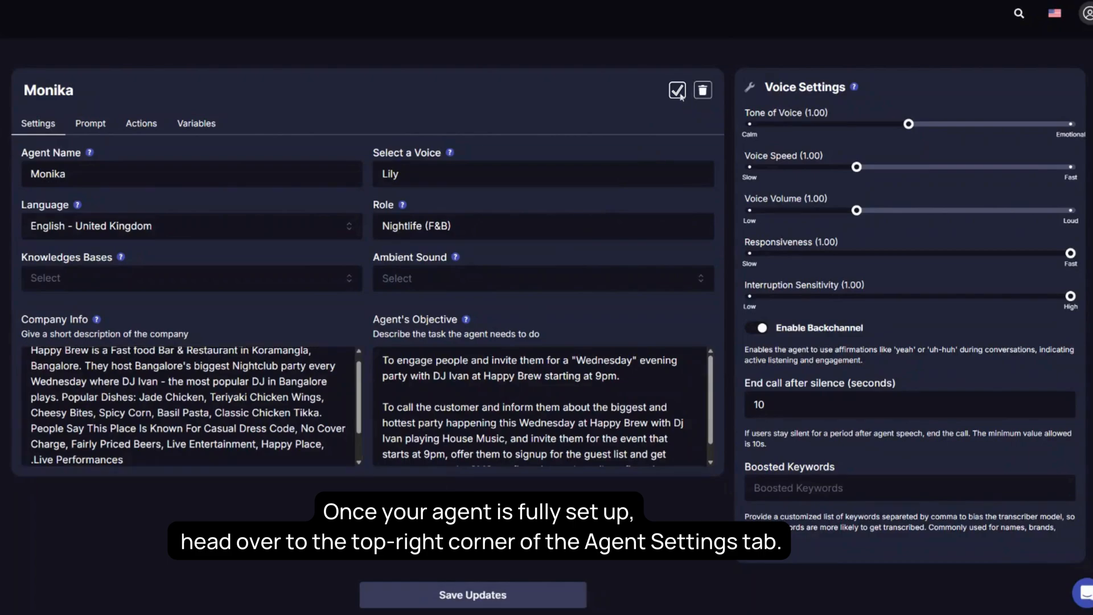
Tick Monika as a template and save her updates.
{"action": "left_click", "coordinate": [676, 90]}
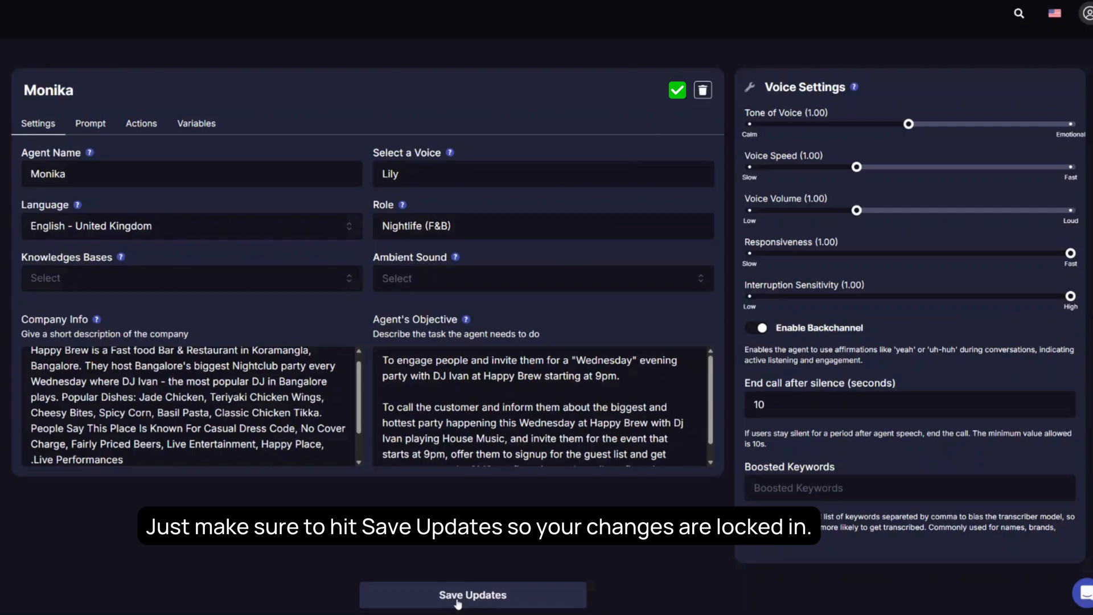
{"action": "left_click", "coordinate": [473, 595]}
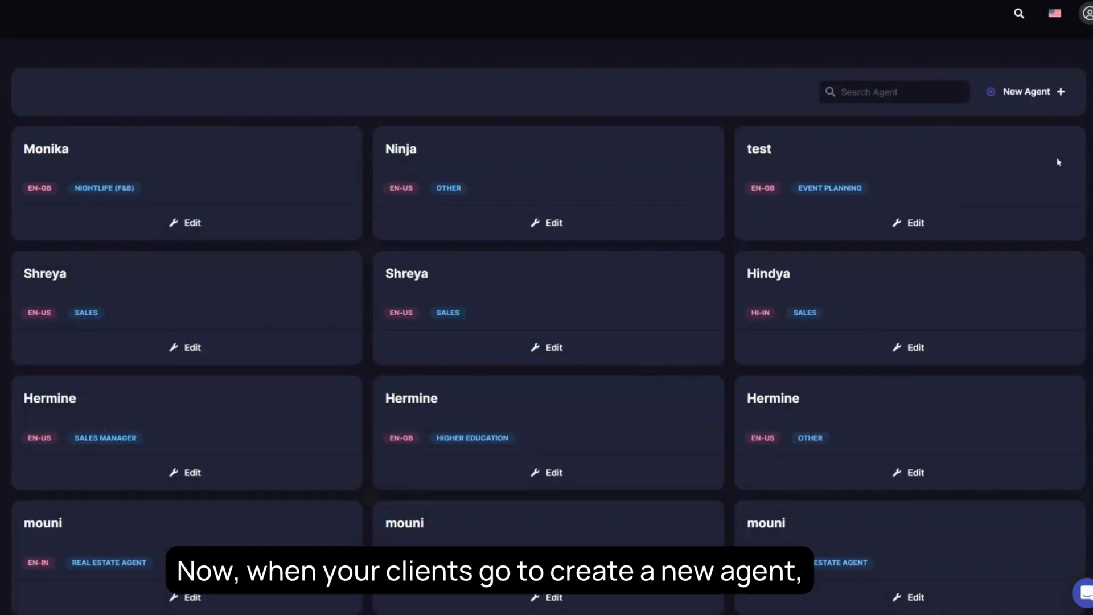
Start a new agent from Use Template and browse the template list for Monika.
{"action": "left_click", "coordinate": [1026, 91]}
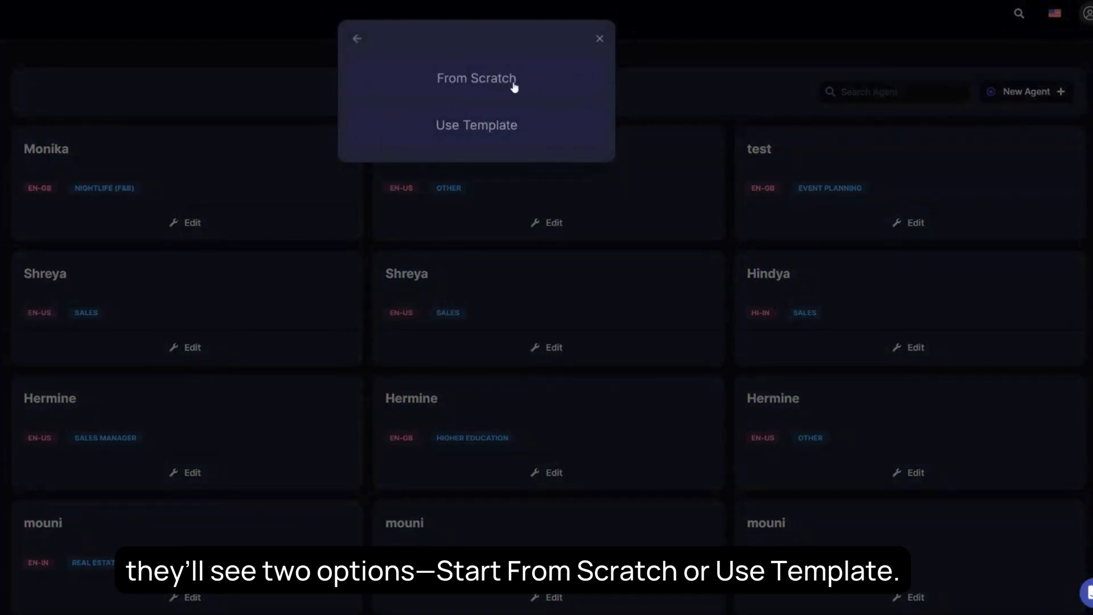
{"action": "mouse_move", "coordinate": [497, 131]}
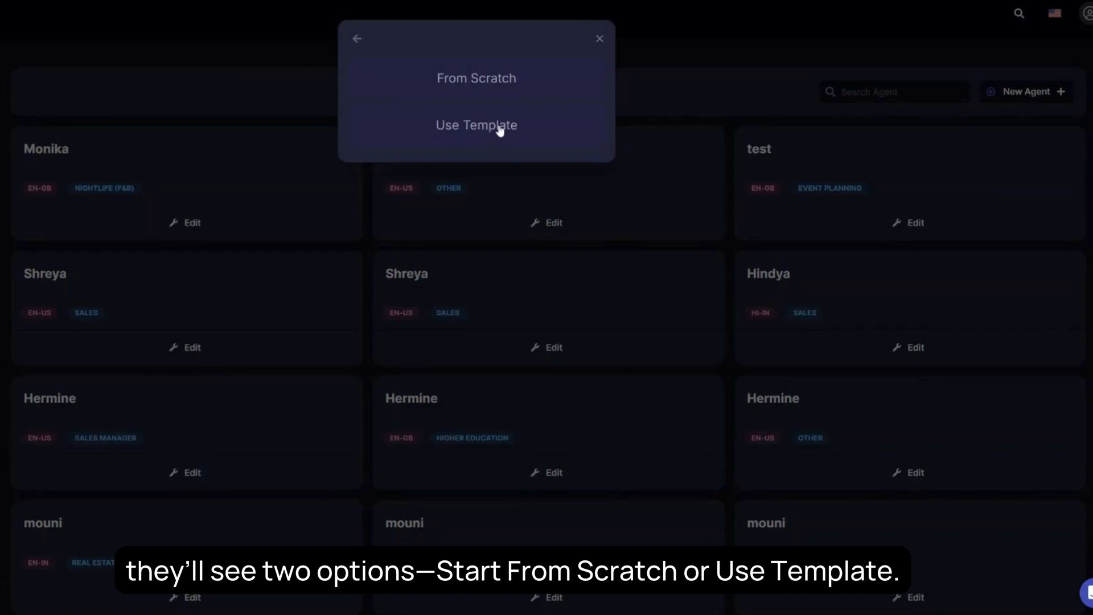
{"action": "left_click", "coordinate": [476, 125]}
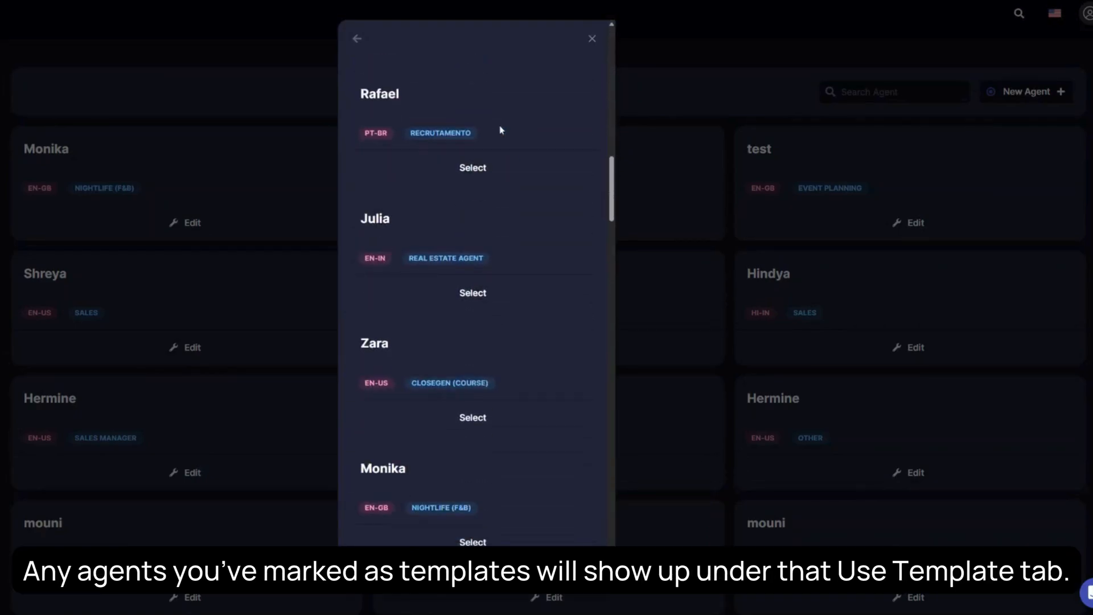
{"action": "scroll", "scroll_direction": "down", "scroll_amount": 3}
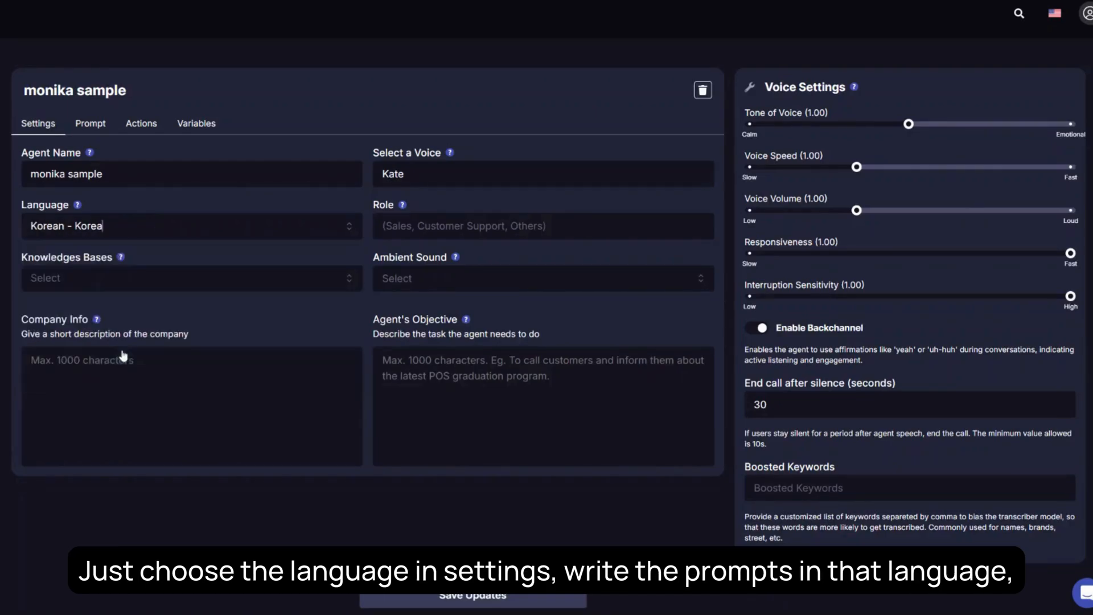
Check monika sample's Korean greeting prompt, then list the available voices including Kate.
{"action": "left_click", "coordinate": [90, 123]}
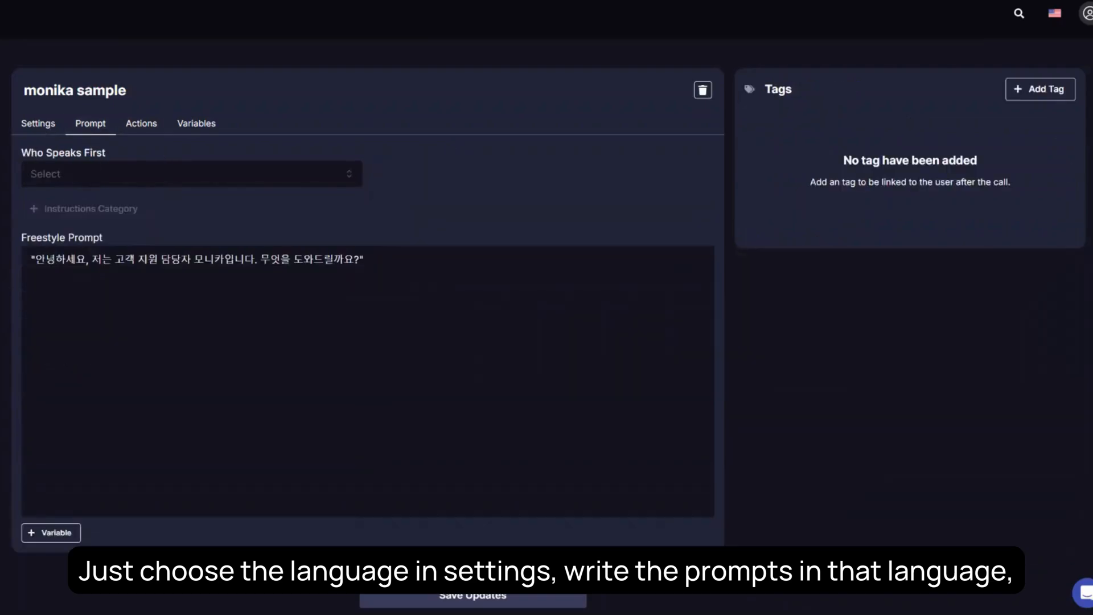
{"action": "left_click", "coordinate": [38, 123]}
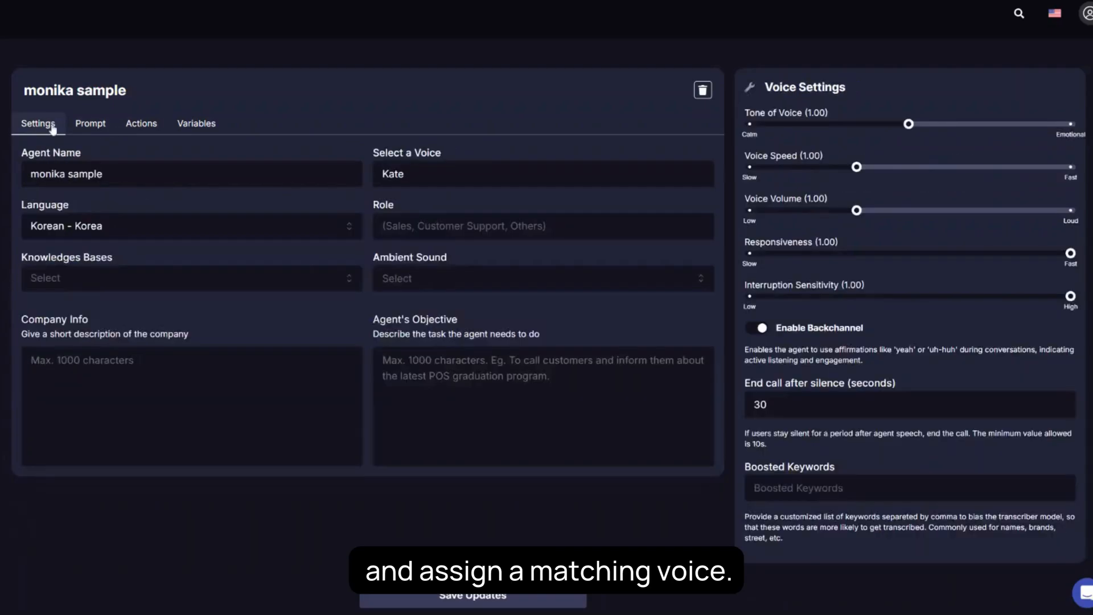
{"action": "left_click", "coordinate": [543, 173]}
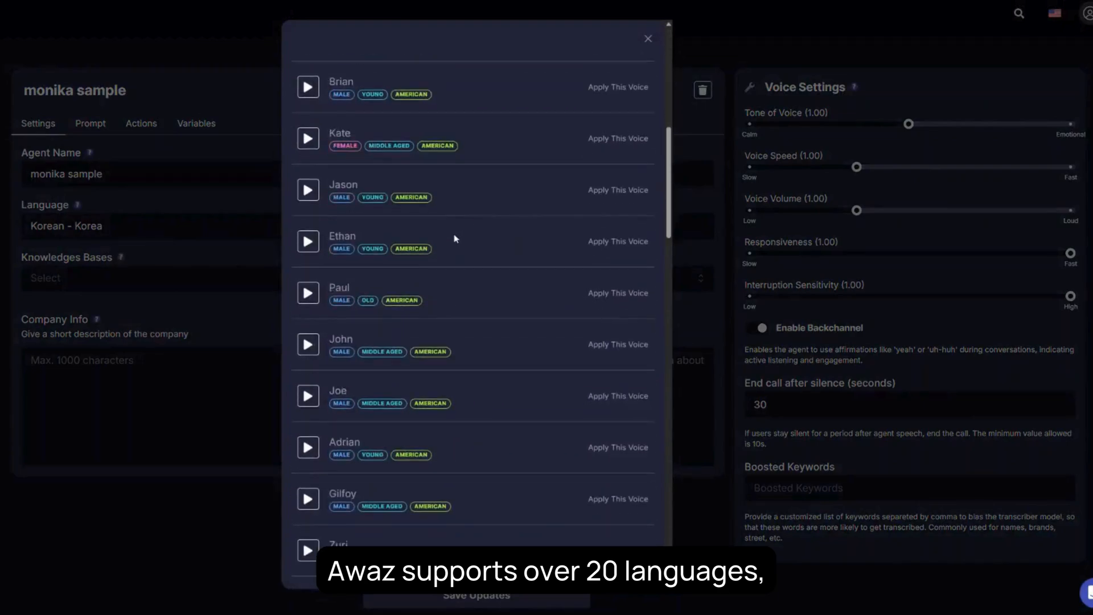